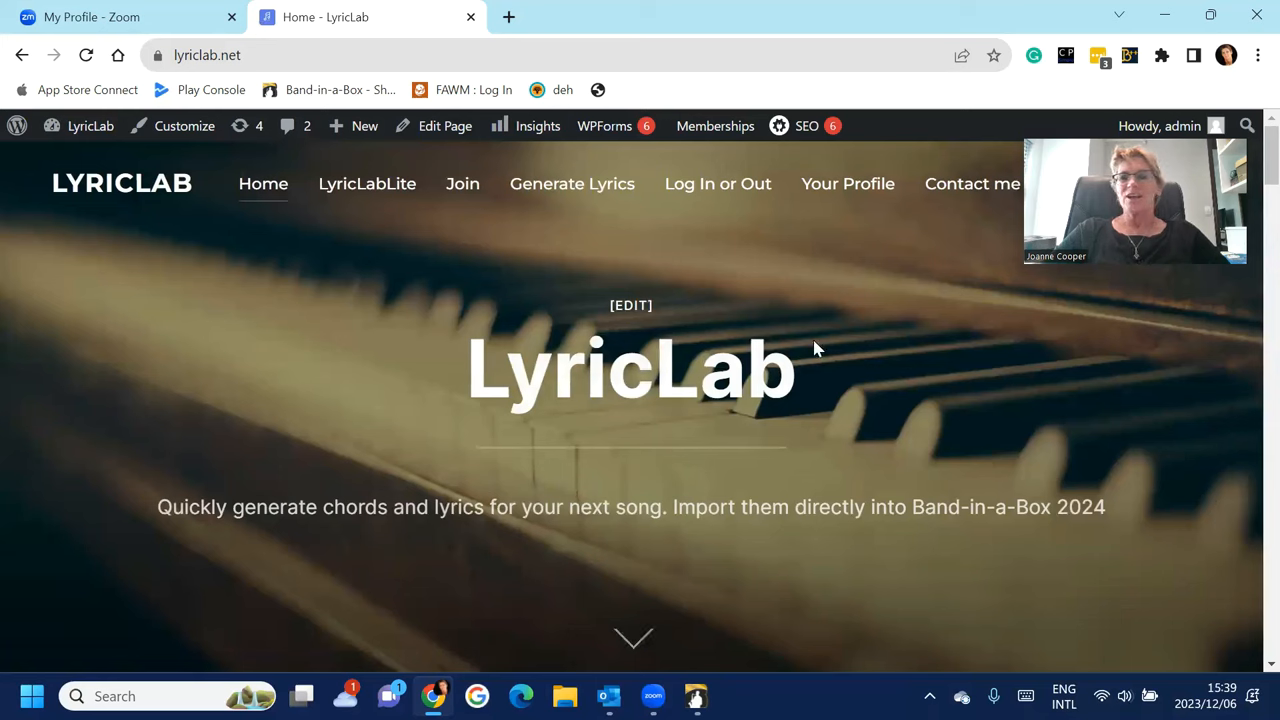
{"action": "mouse_move", "coordinate": [1010, 418]}
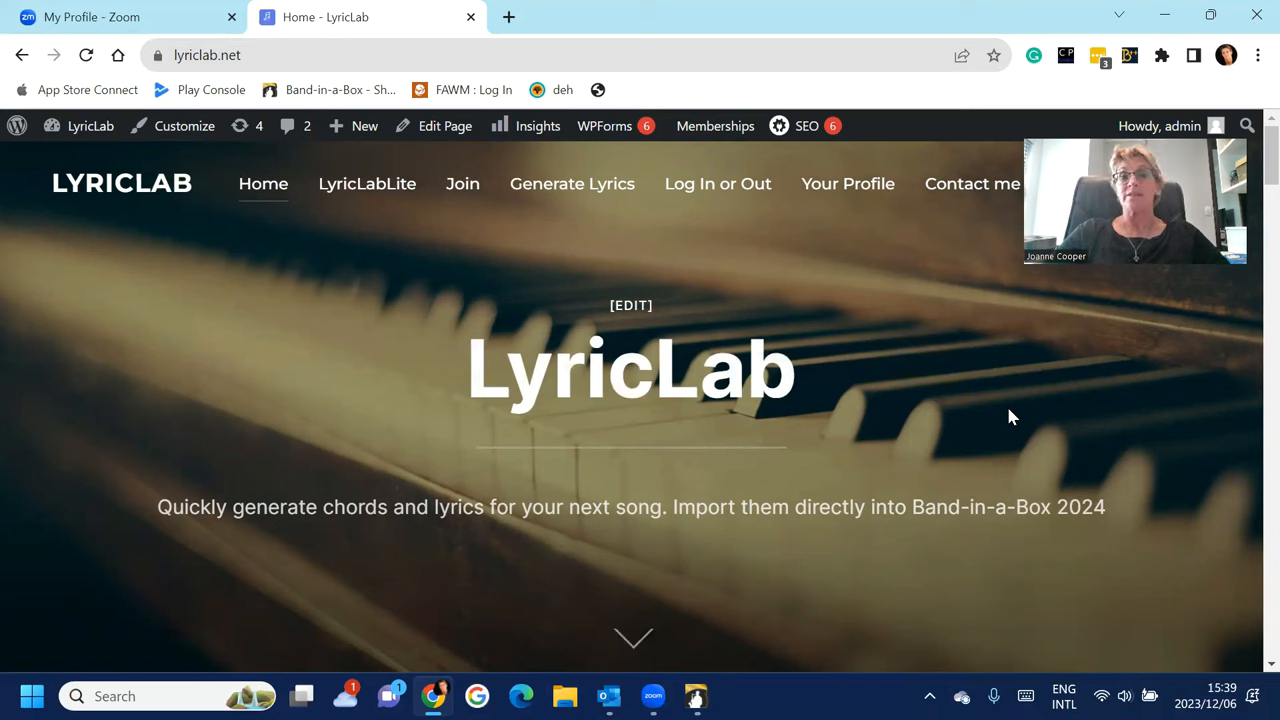
{"action": "mouse_move", "coordinate": [548, 270]}
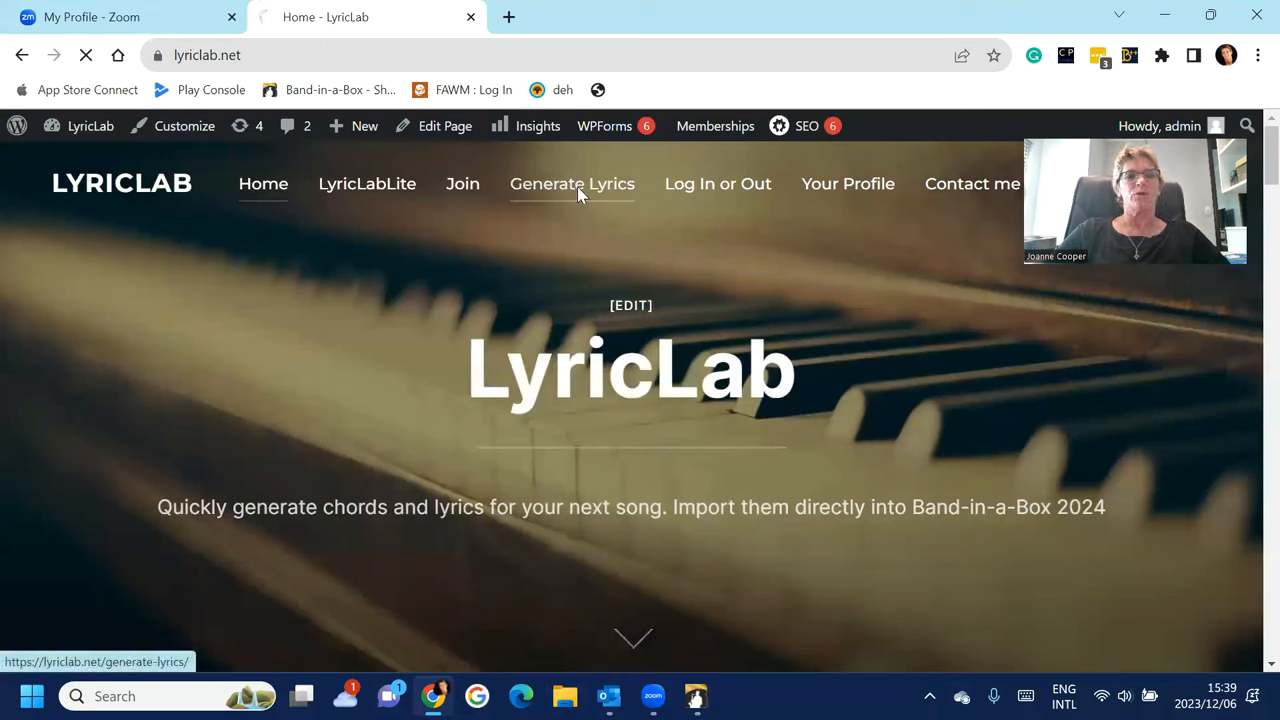
Browse the Generate Lyrics page's full list of generator options, from story-based to saved lyrics
{"action": "left_click", "coordinate": [572, 184]}
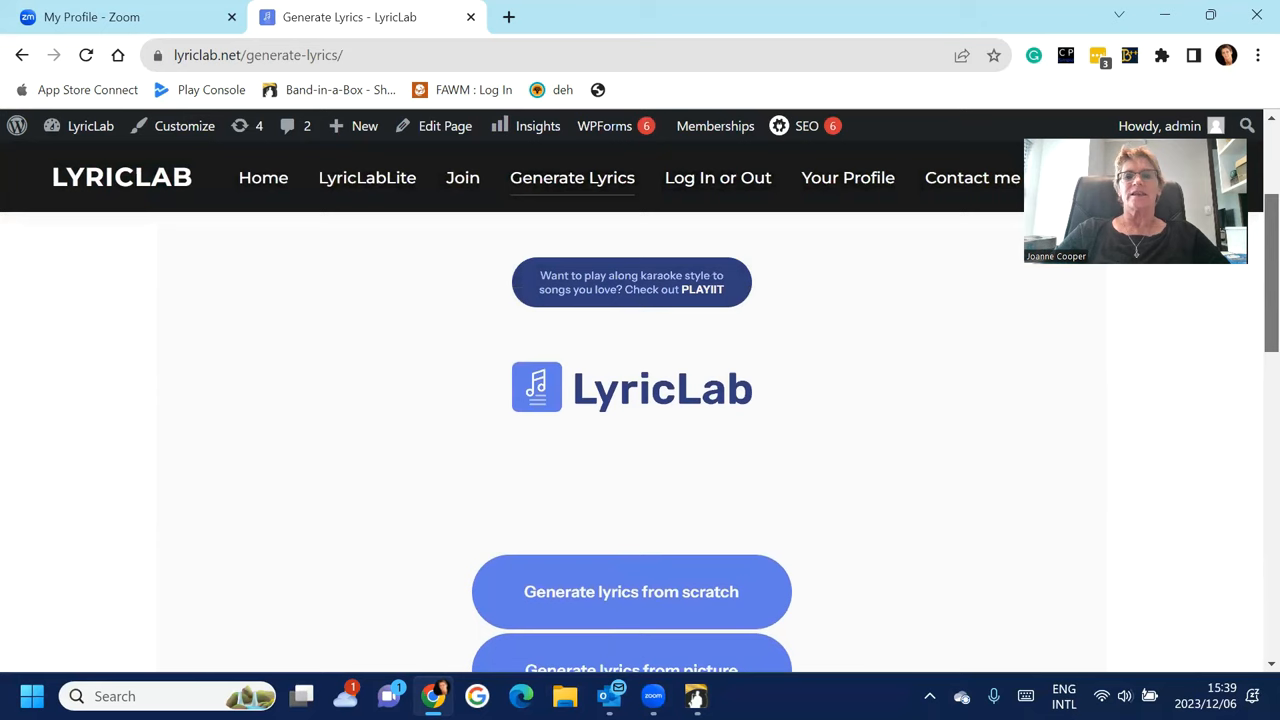
{"action": "scroll", "scroll_direction": "down", "scroll_amount": 3}
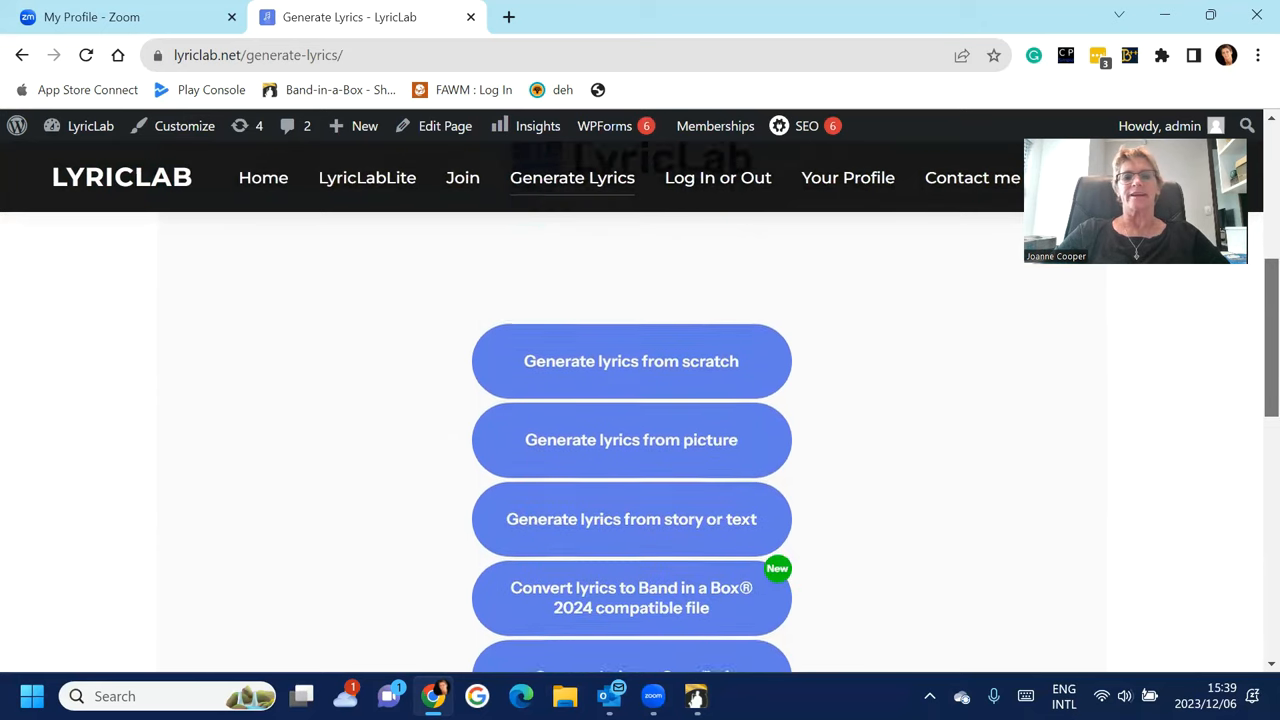
{"action": "scroll", "scroll_direction": "down", "scroll_amount": 3}
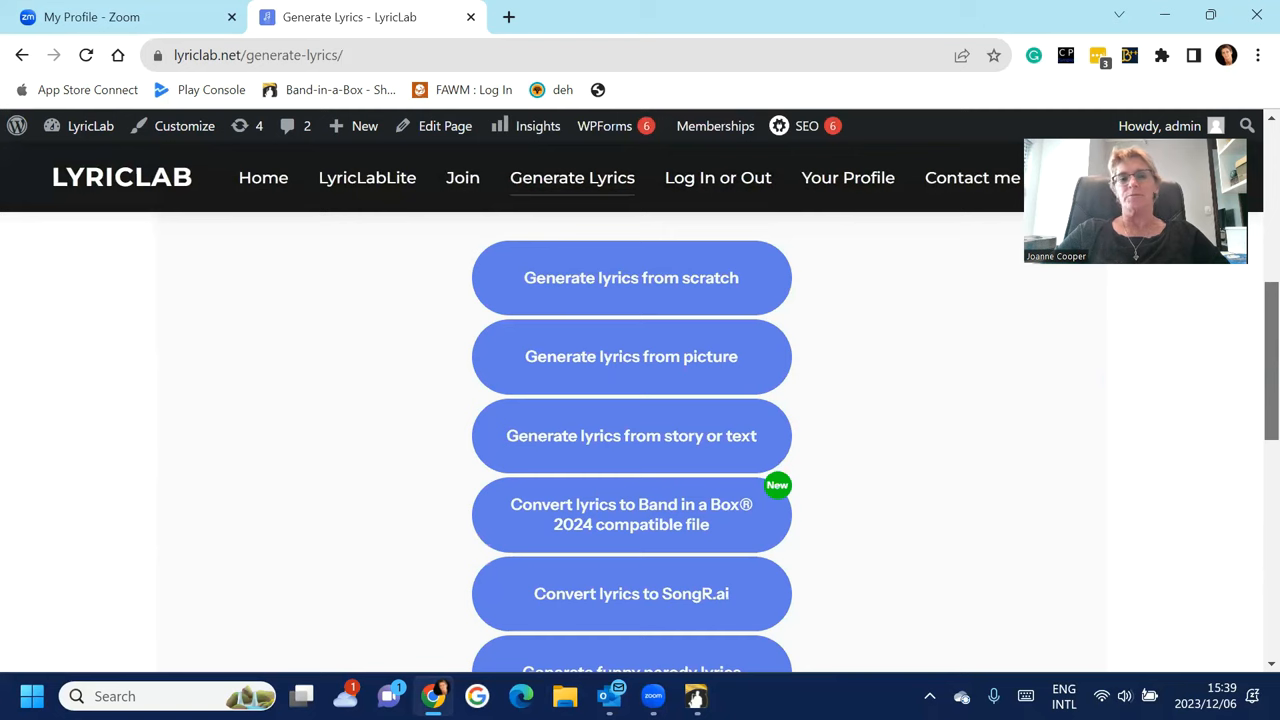
{"action": "mouse_move", "coordinate": [668, 370]}
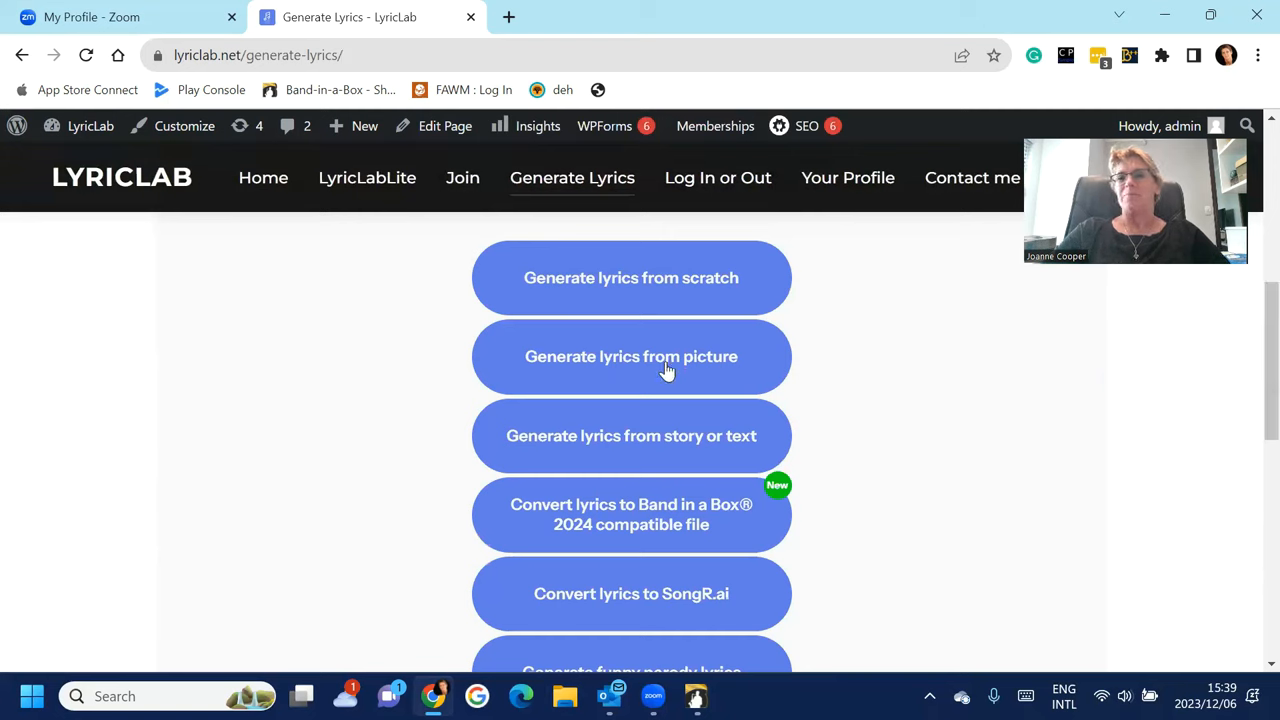
{"action": "mouse_move", "coordinate": [632, 444]}
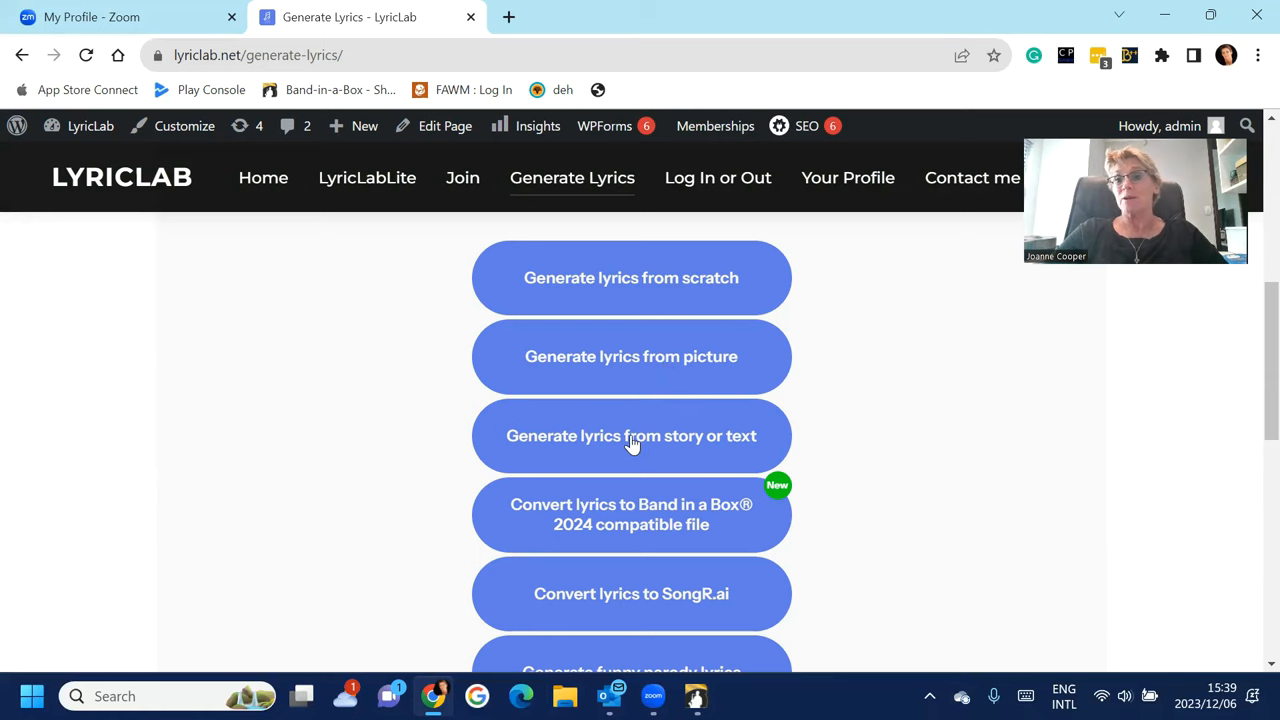
{"action": "mouse_move", "coordinate": [1240, 342]}
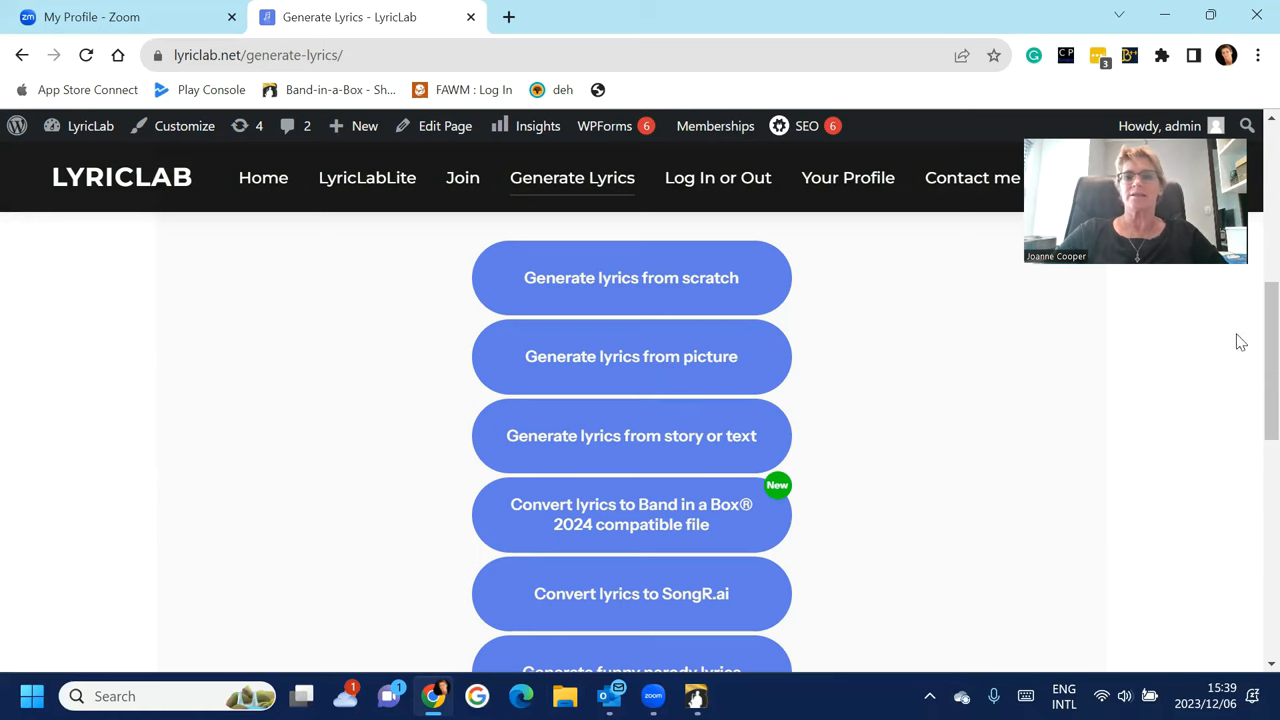
{"action": "scroll", "scroll_direction": "down", "scroll_amount": 3}
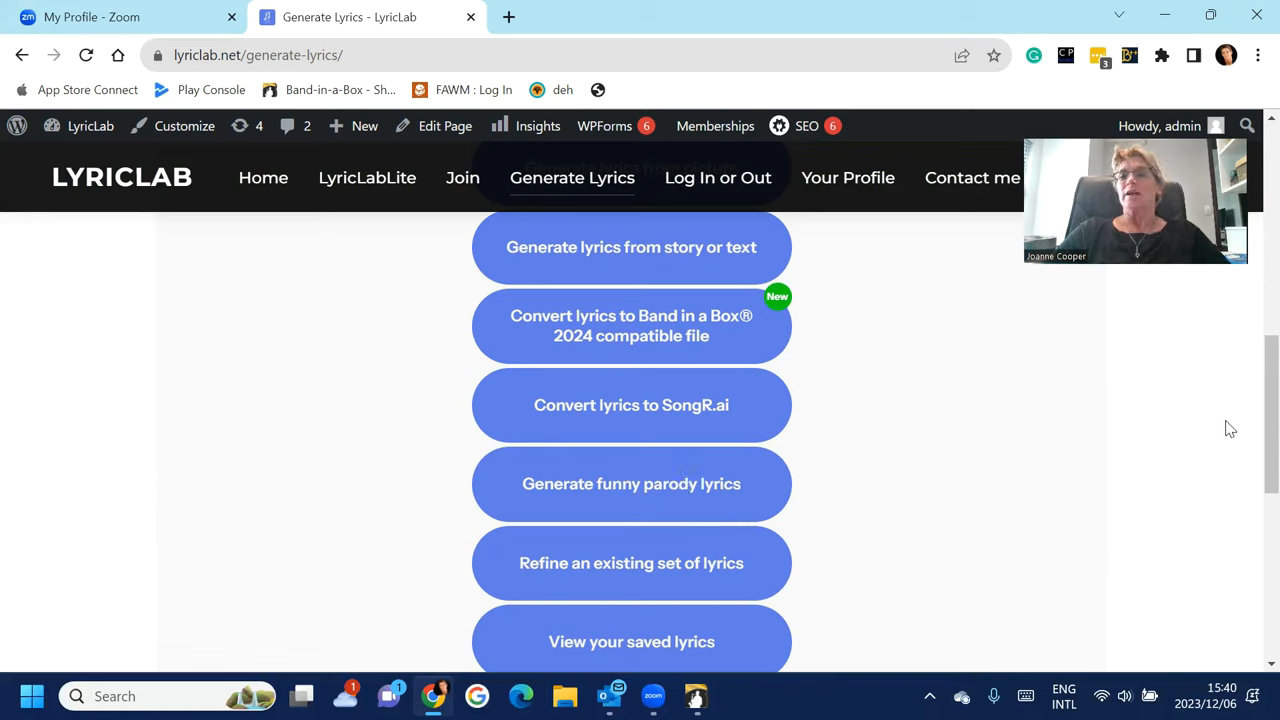
{"action": "scroll", "scroll_direction": "up", "scroll_amount": 3}
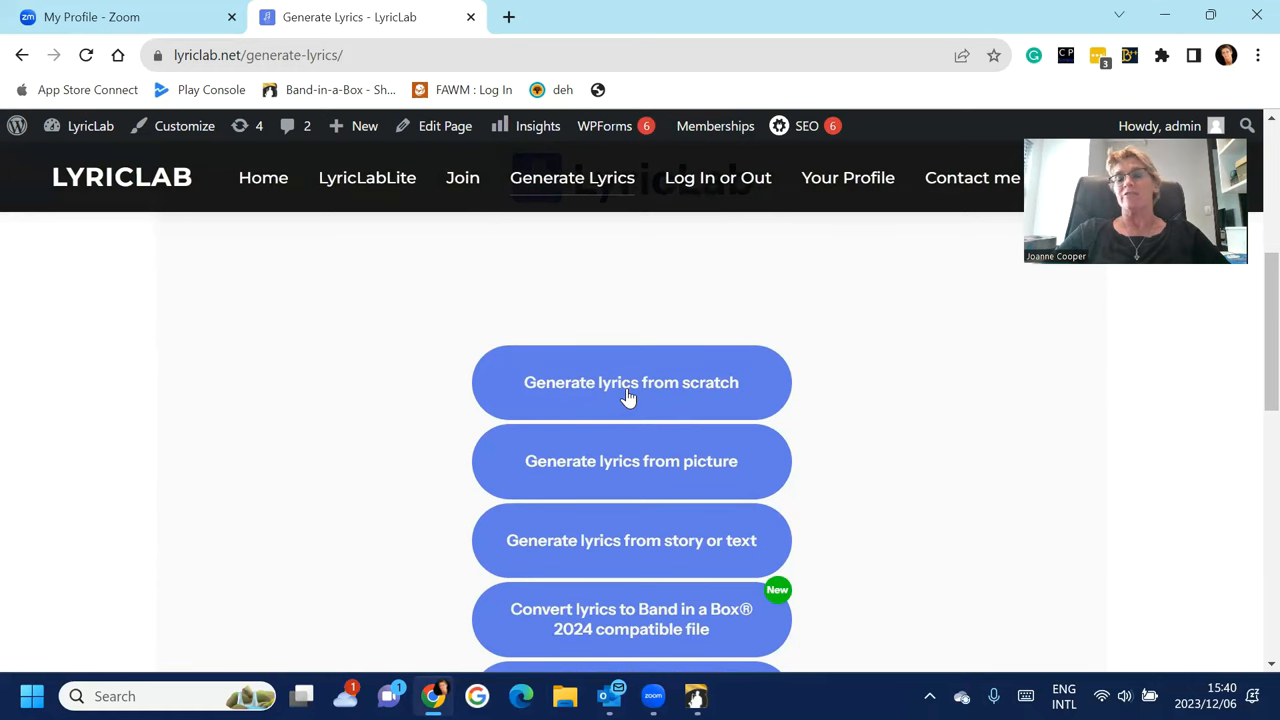
Begin a from-scratch song with a happy, joyful, positive mood about Holly my daughter turning 21
{"action": "left_click", "coordinate": [632, 382]}
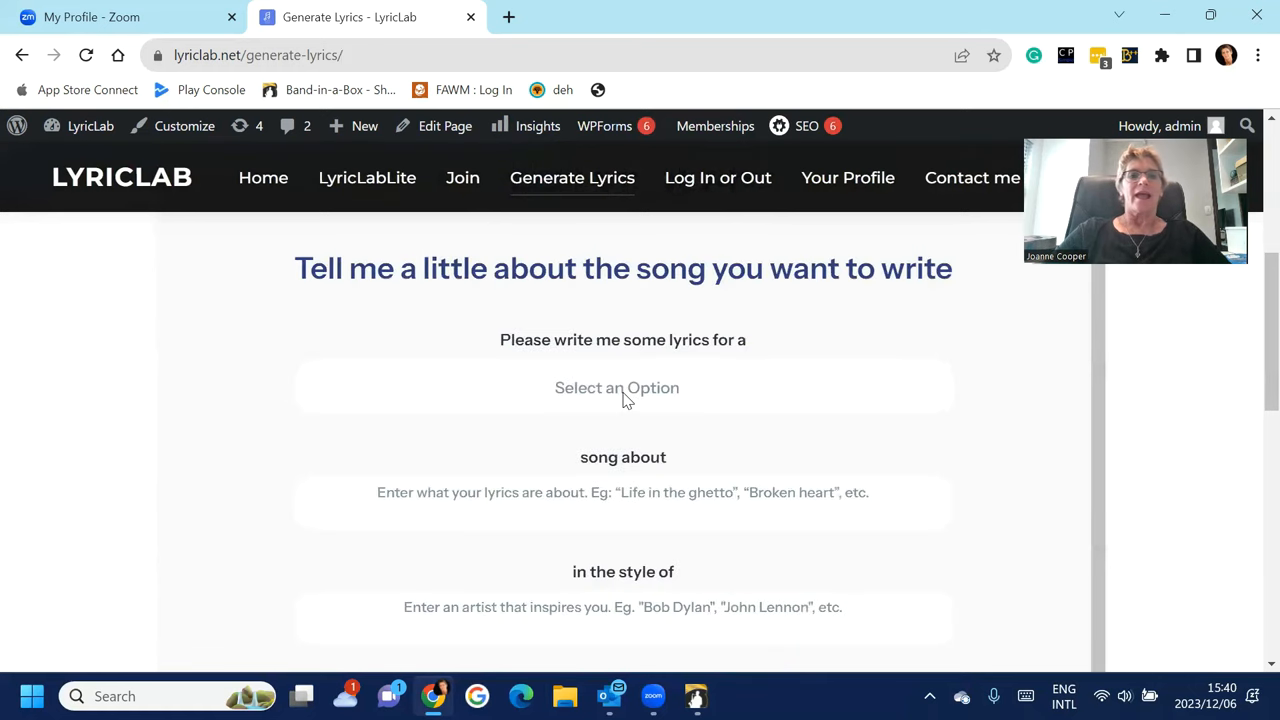
{"action": "left_click", "coordinate": [616, 388]}
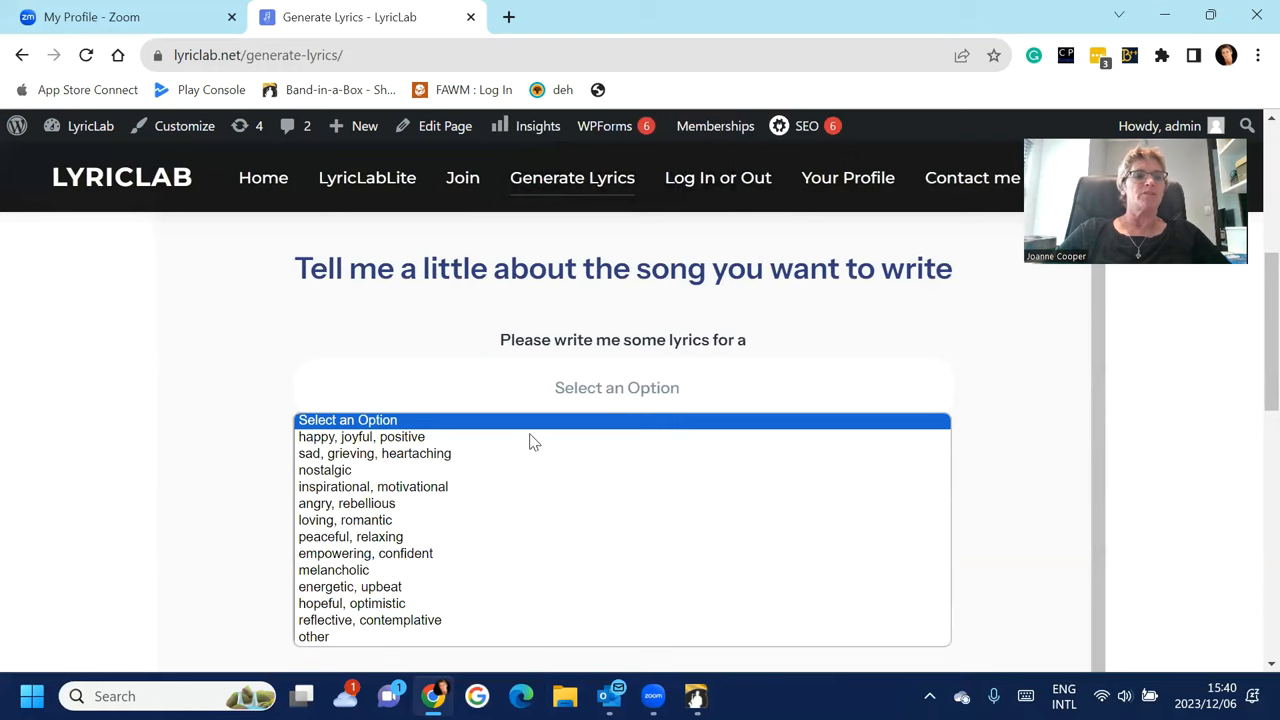
{"action": "left_click", "coordinate": [360, 436]}
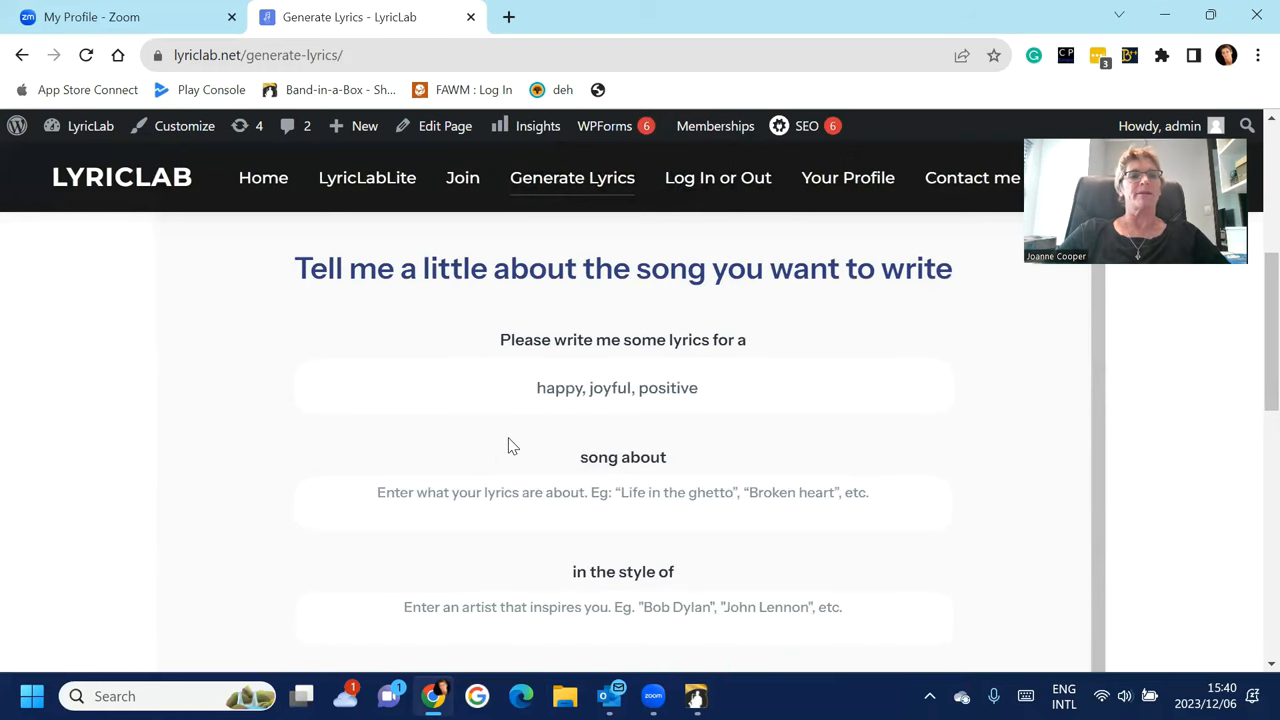
{"action": "left_click", "coordinate": [622, 492]}
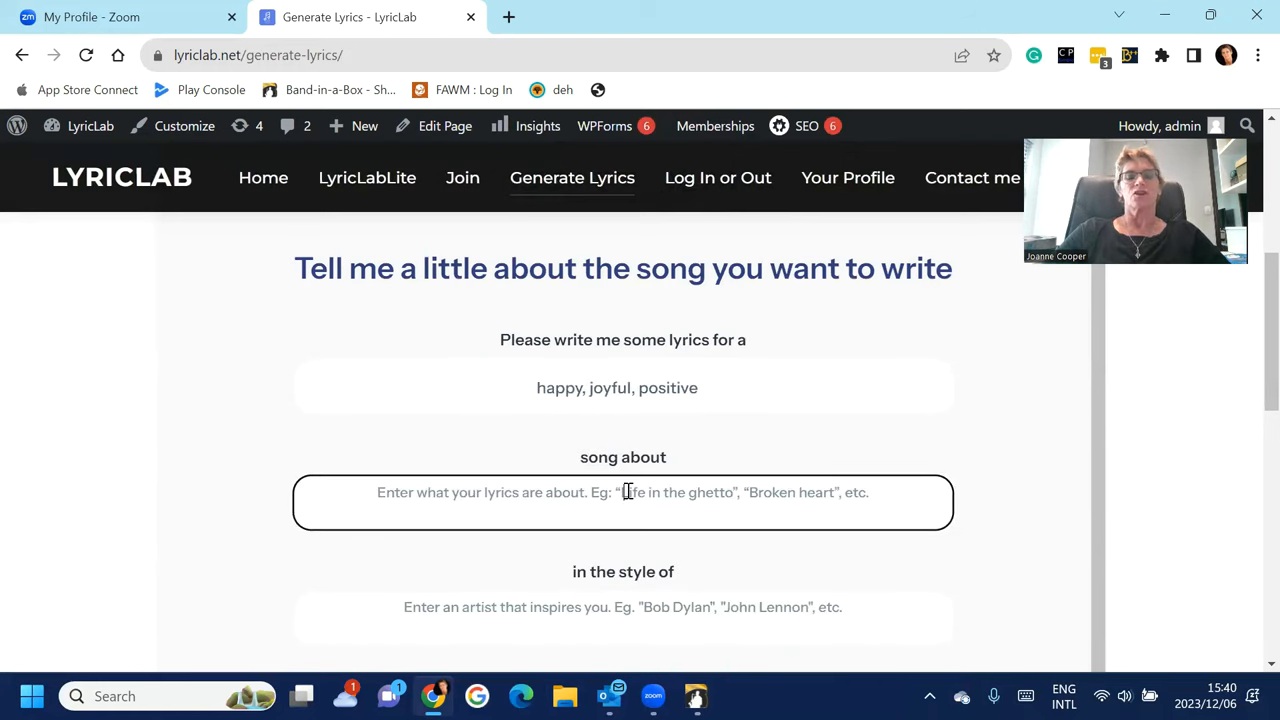
{"action": "type", "text": "holly my d"}
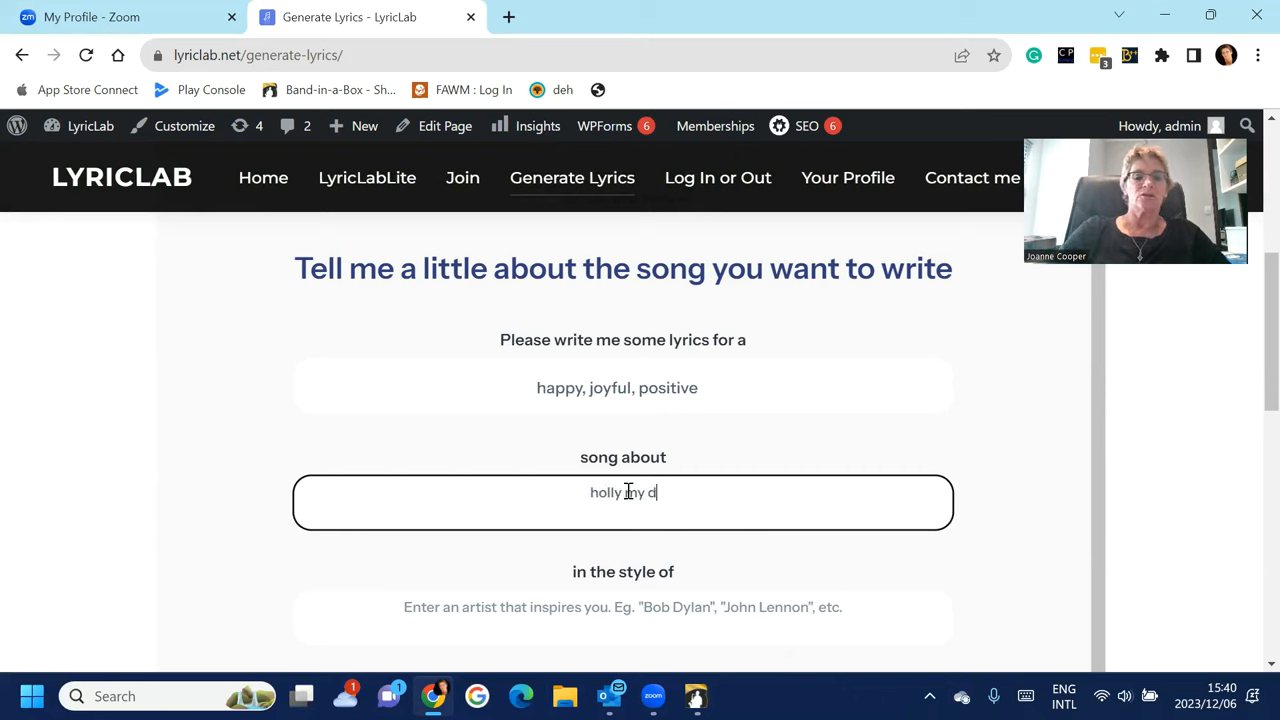
{"action": "type", "text": "ua"}
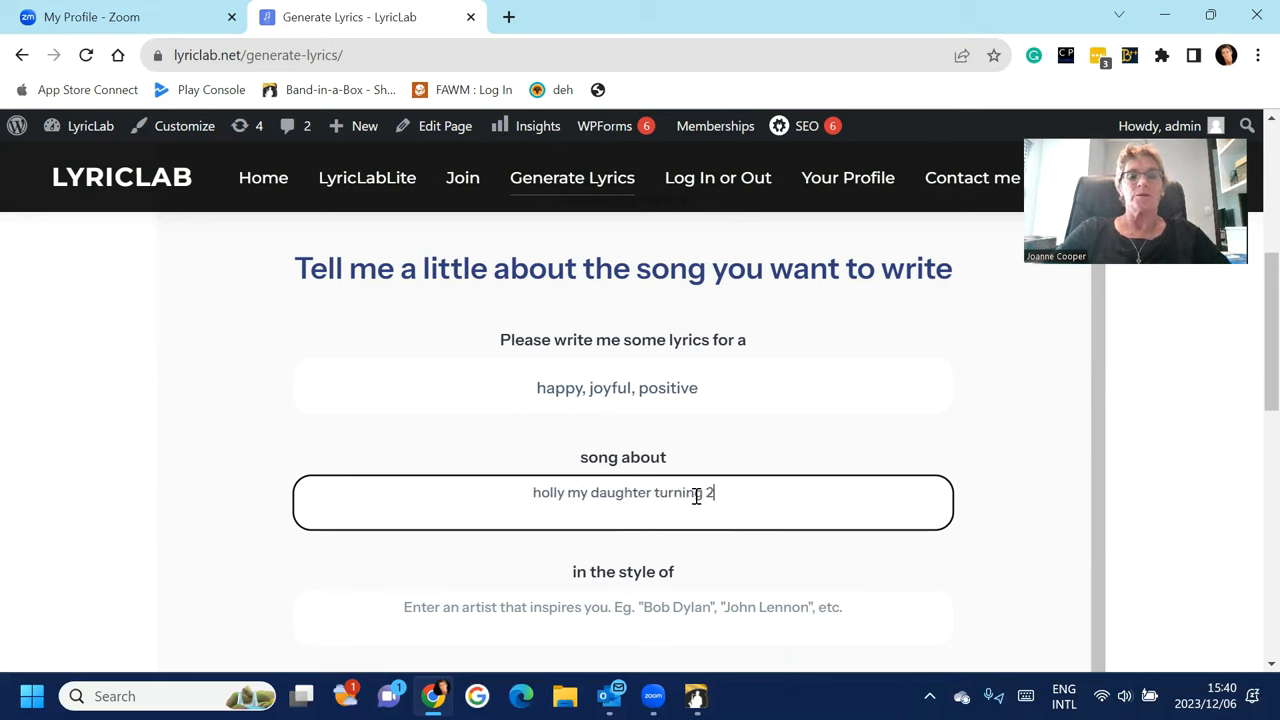
{"action": "type", "text": "1"}
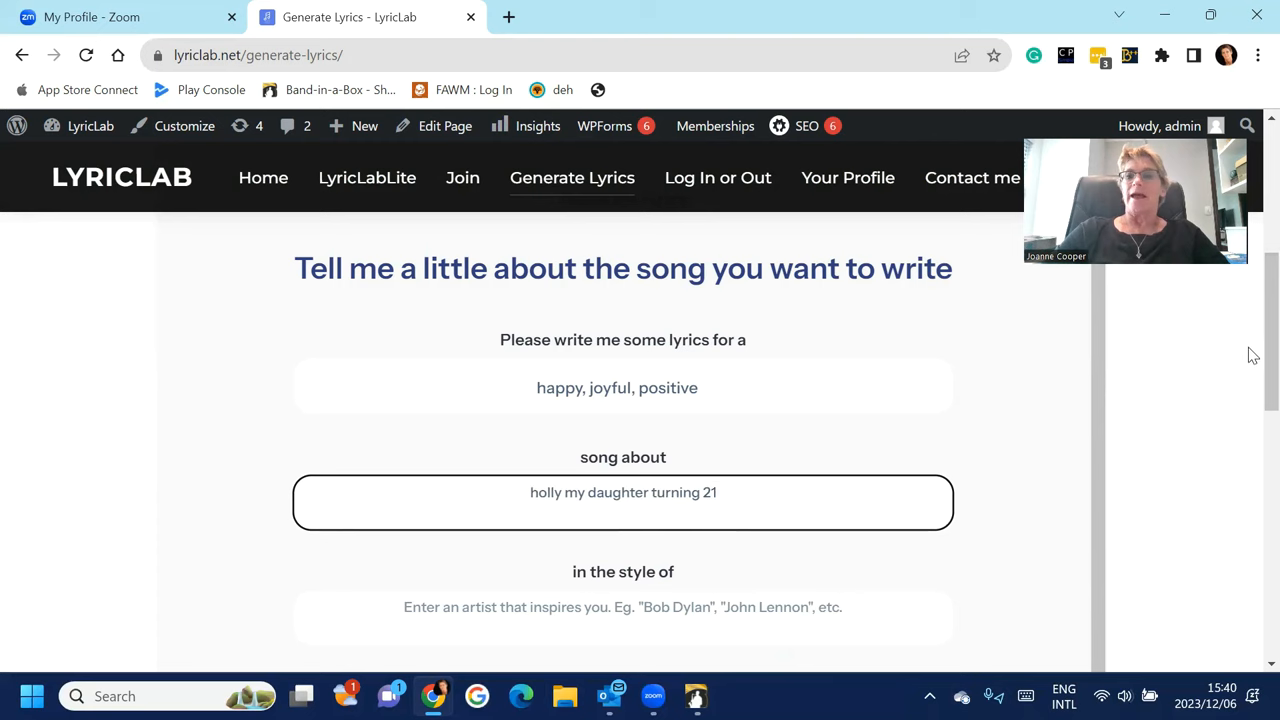
Set the song's style to John Denver
{"action": "scroll", "scroll_direction": "down", "scroll_amount": 3}
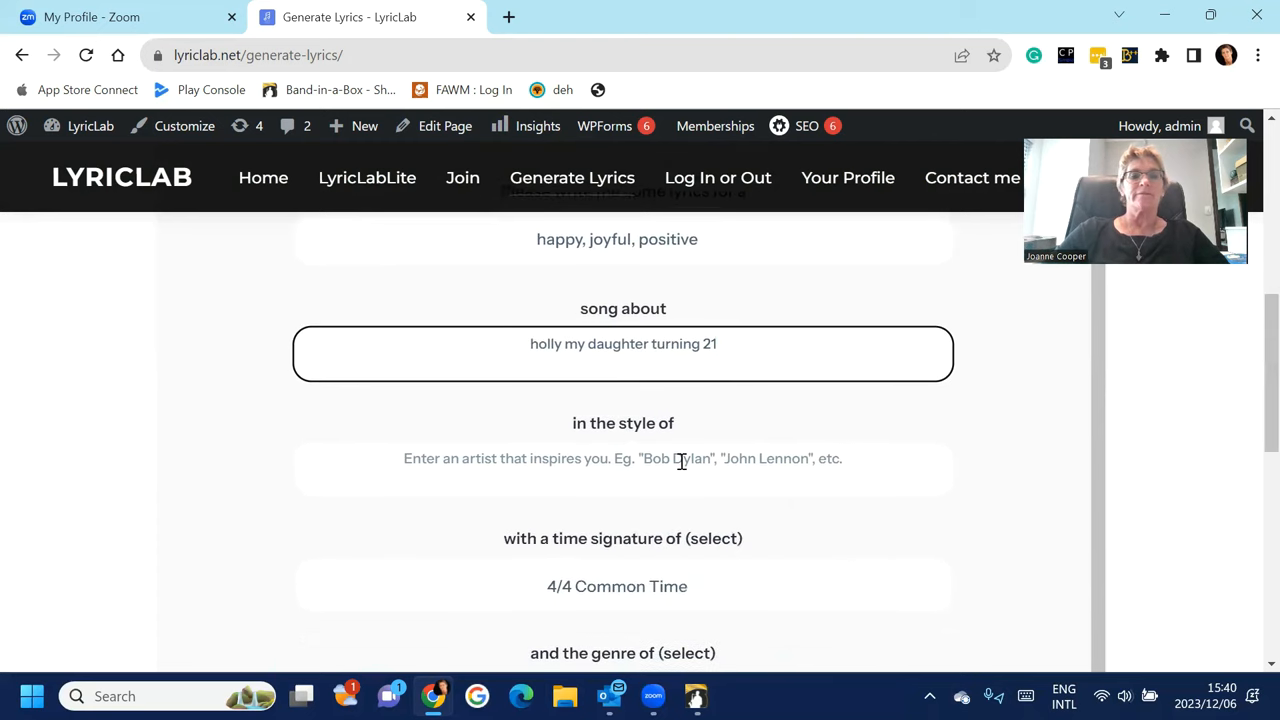
{"action": "type", "text": "John Denver"}
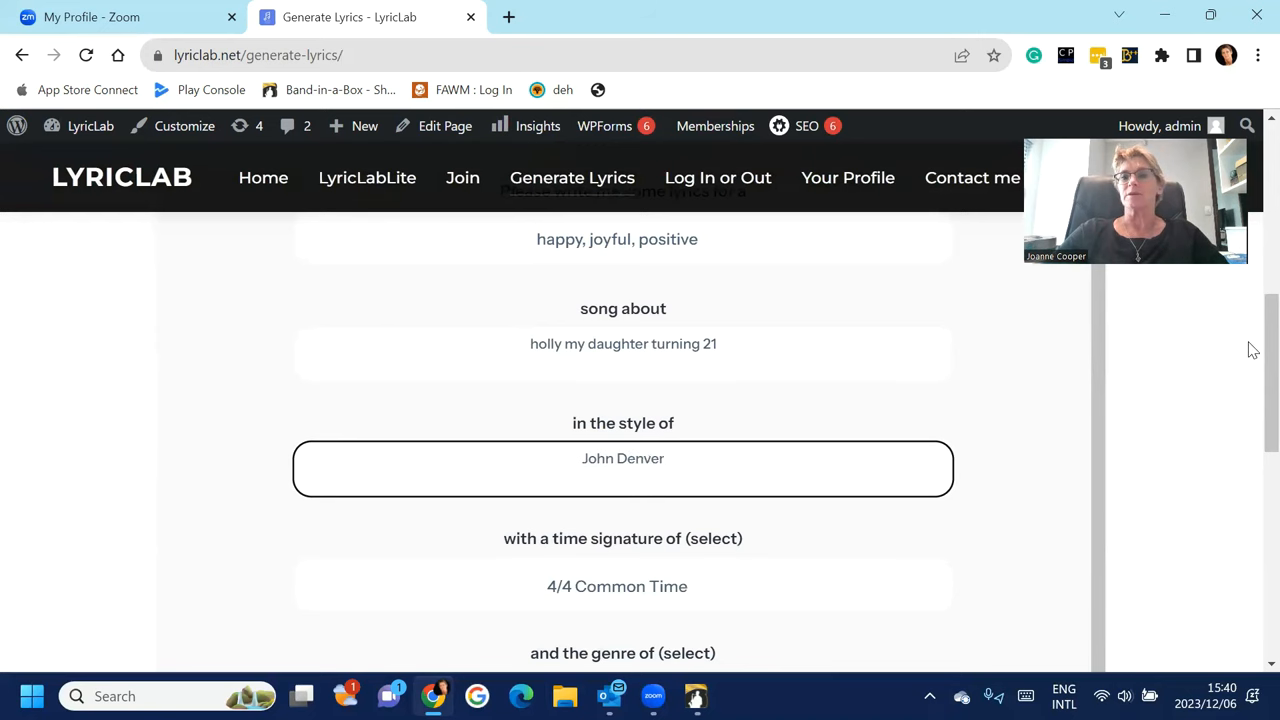
{"action": "scroll", "scroll_direction": "down", "scroll_amount": 3}
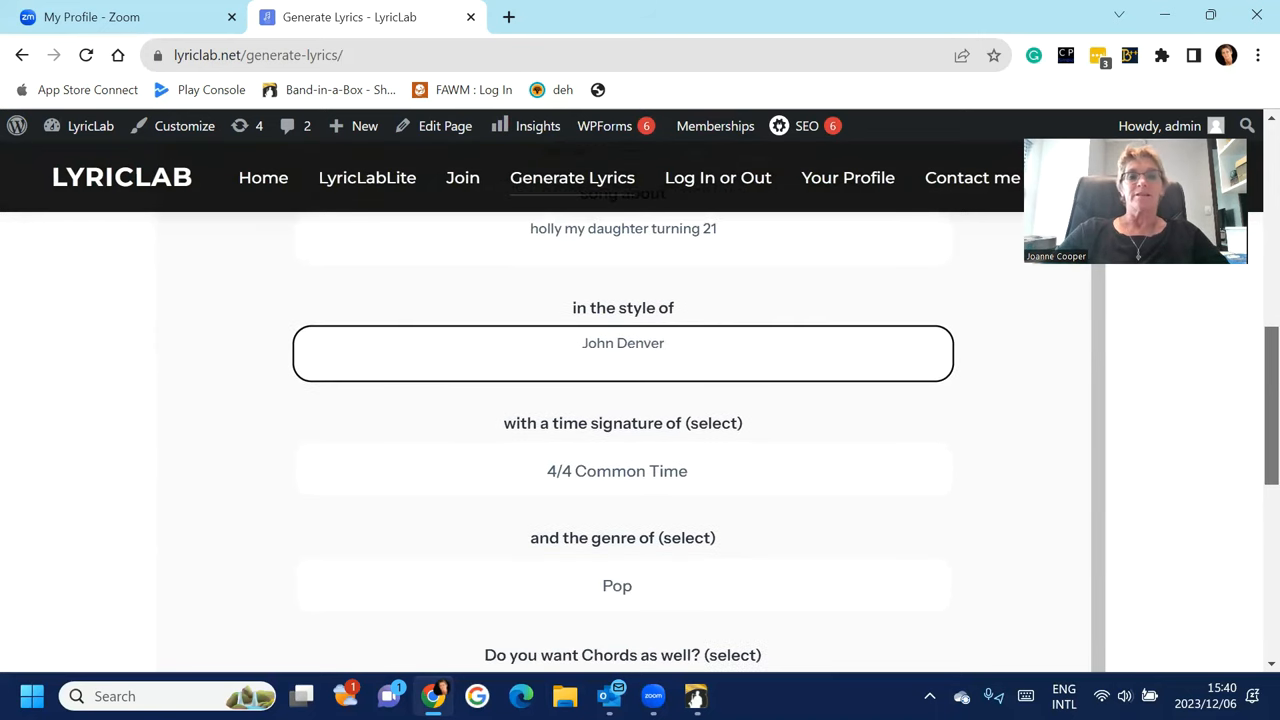
{"action": "scroll", "scroll_direction": "down", "scroll_amount": 3}
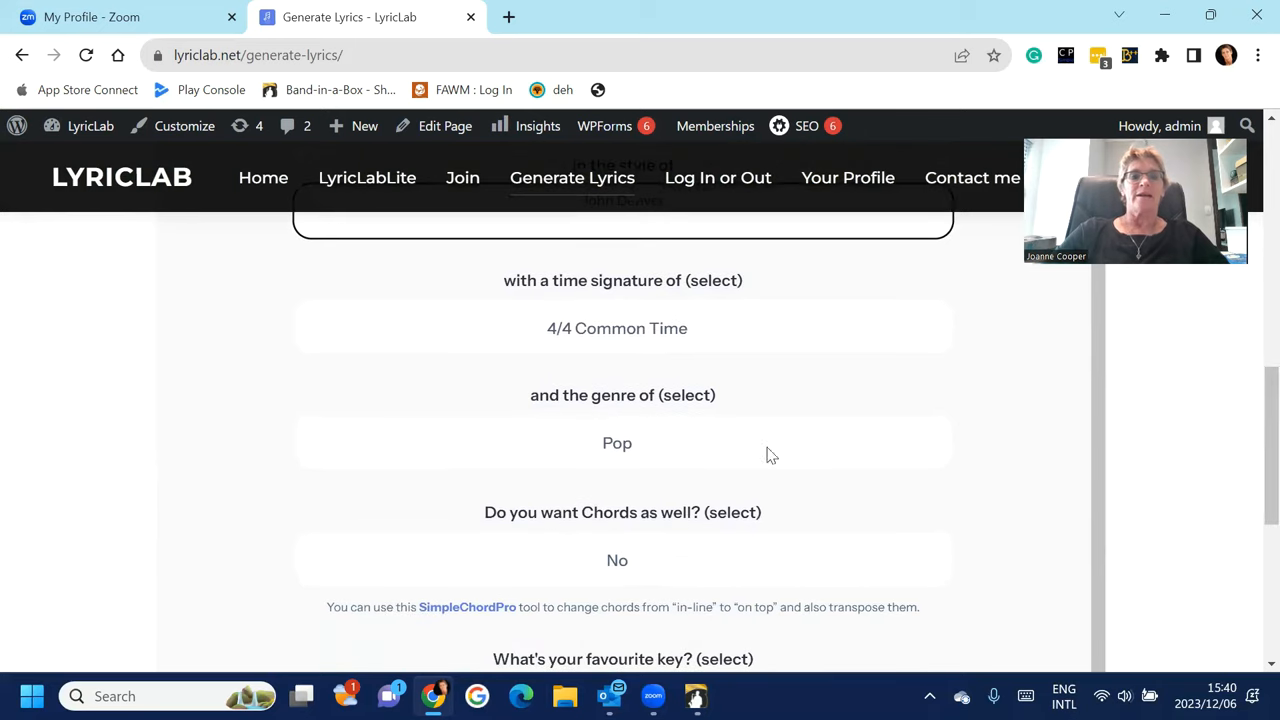
Change the genre from Pop to Folk, include chords in the lyrics and favour the key of G
{"action": "left_click", "coordinate": [616, 444]}
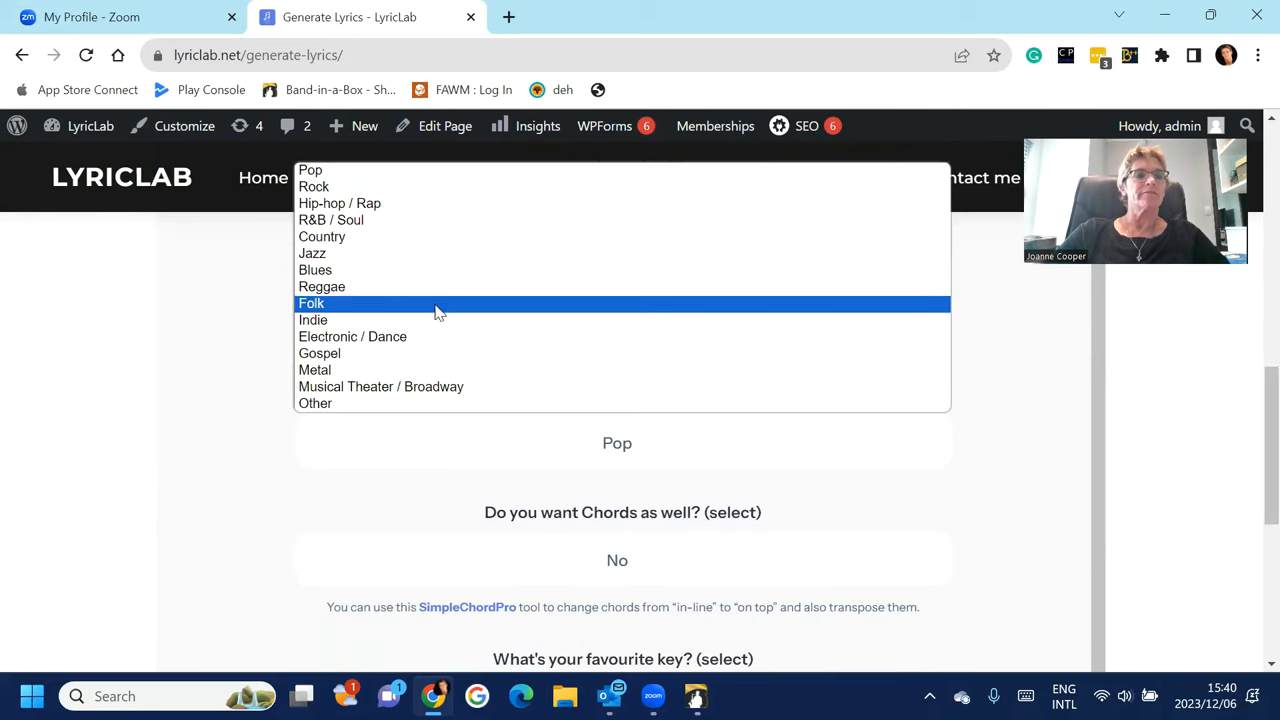
{"action": "left_click", "coordinate": [312, 304]}
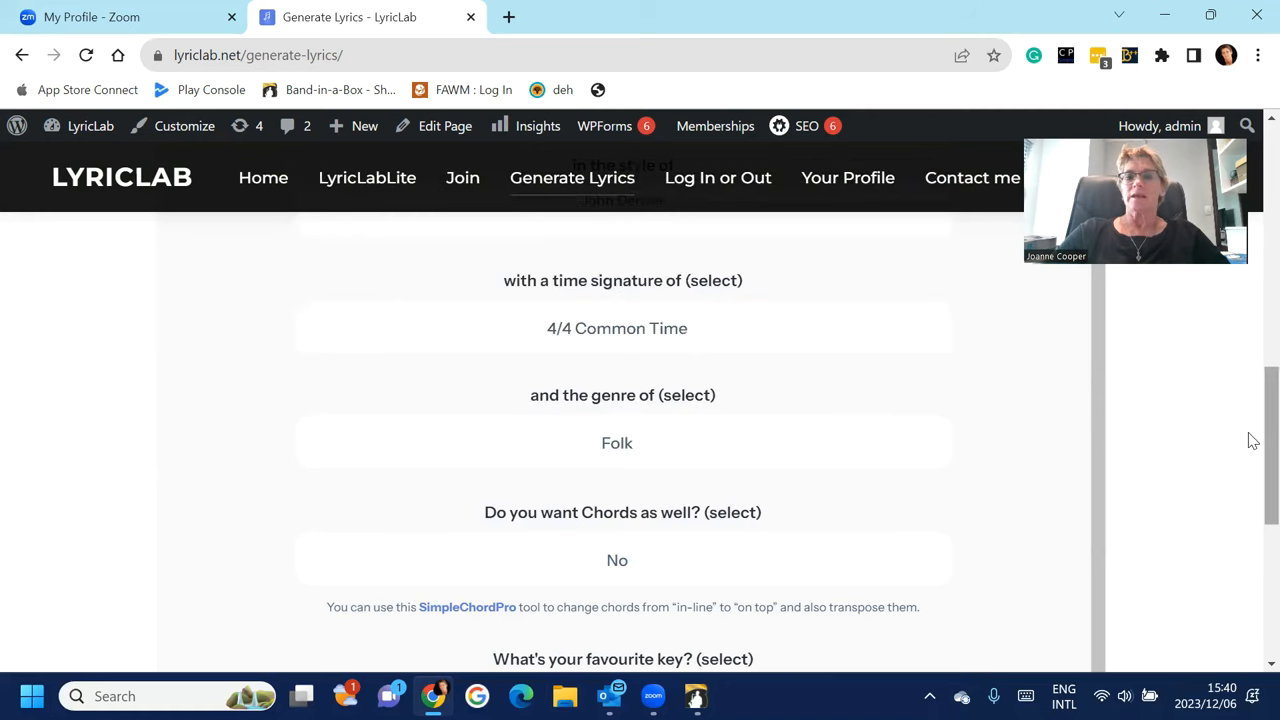
{"action": "scroll", "scroll_direction": "down", "scroll_amount": 3}
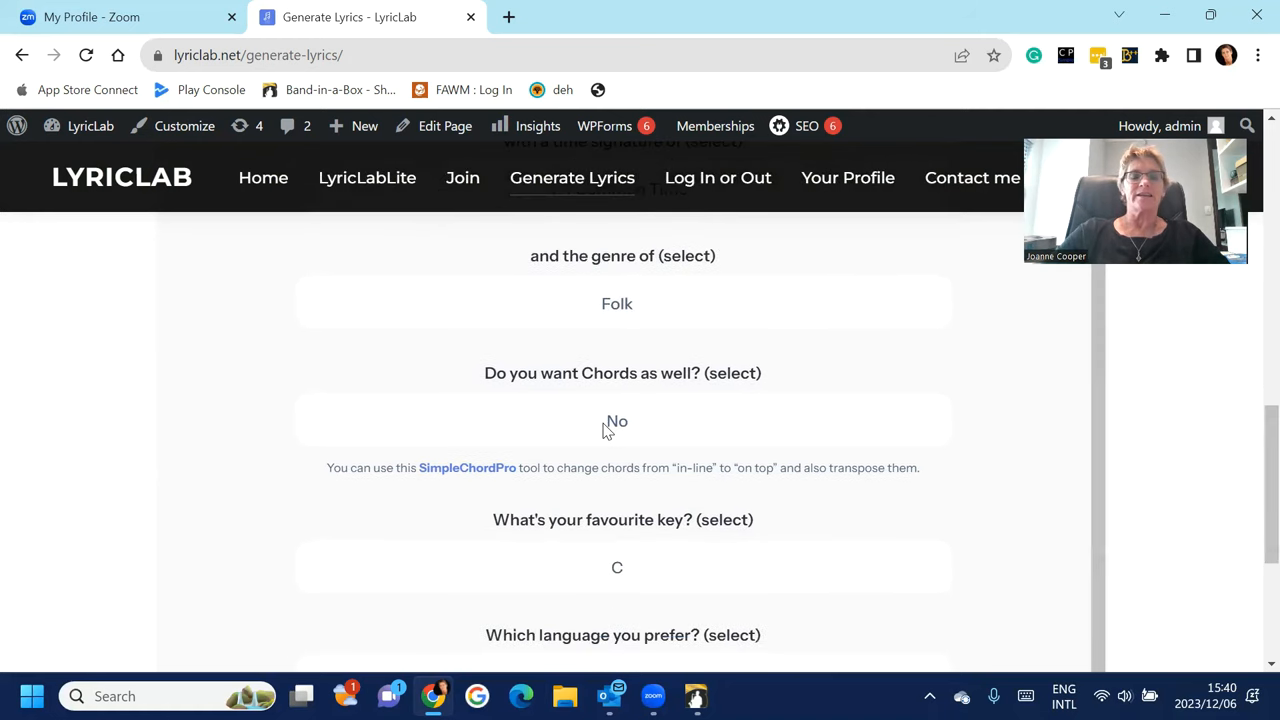
{"action": "left_click", "coordinate": [616, 420]}
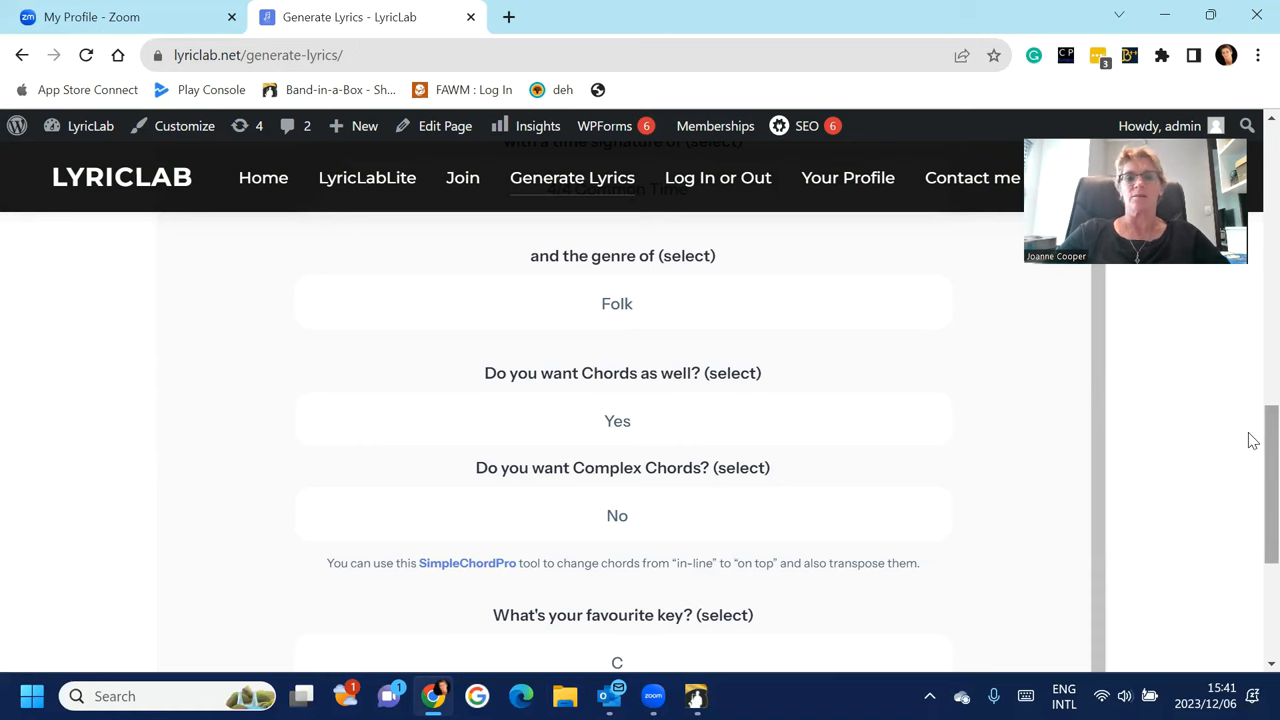
{"action": "left_click", "coordinate": [616, 662]}
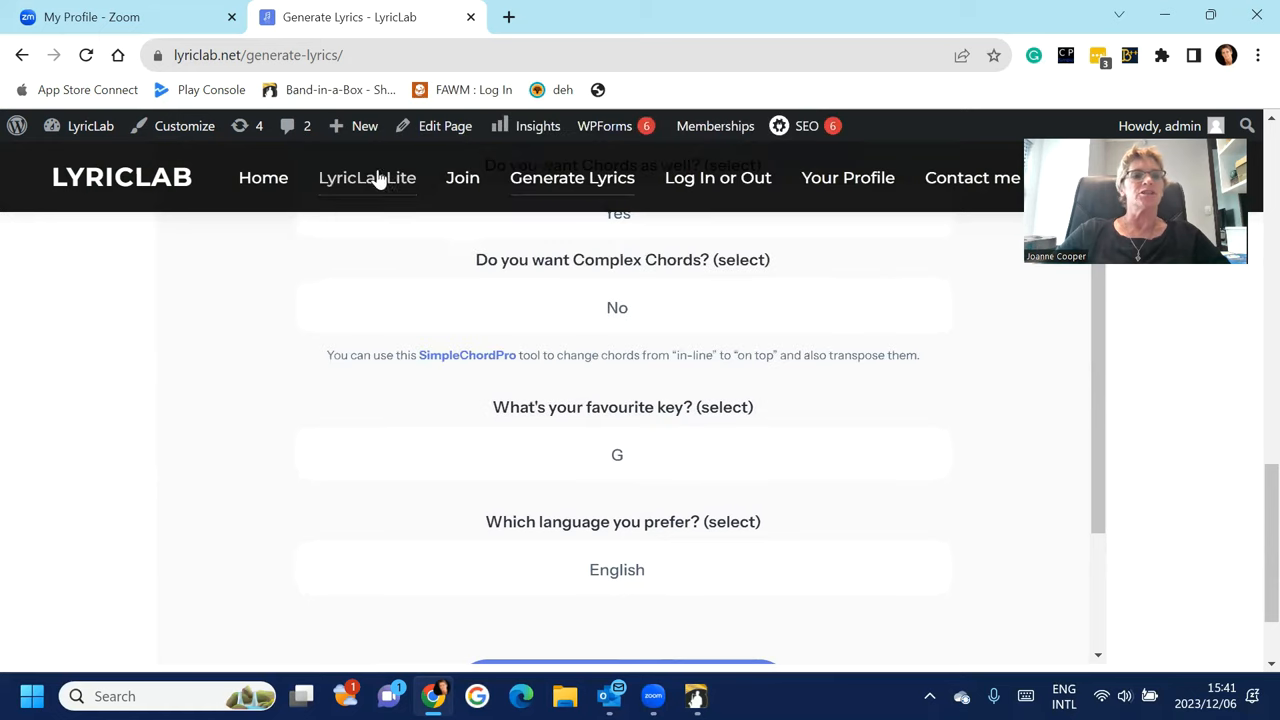
Confirm the prompt summary and generate the song, producing 'Holly's Shining 21'
{"action": "scroll", "scroll_direction": "down", "scroll_amount": 3}
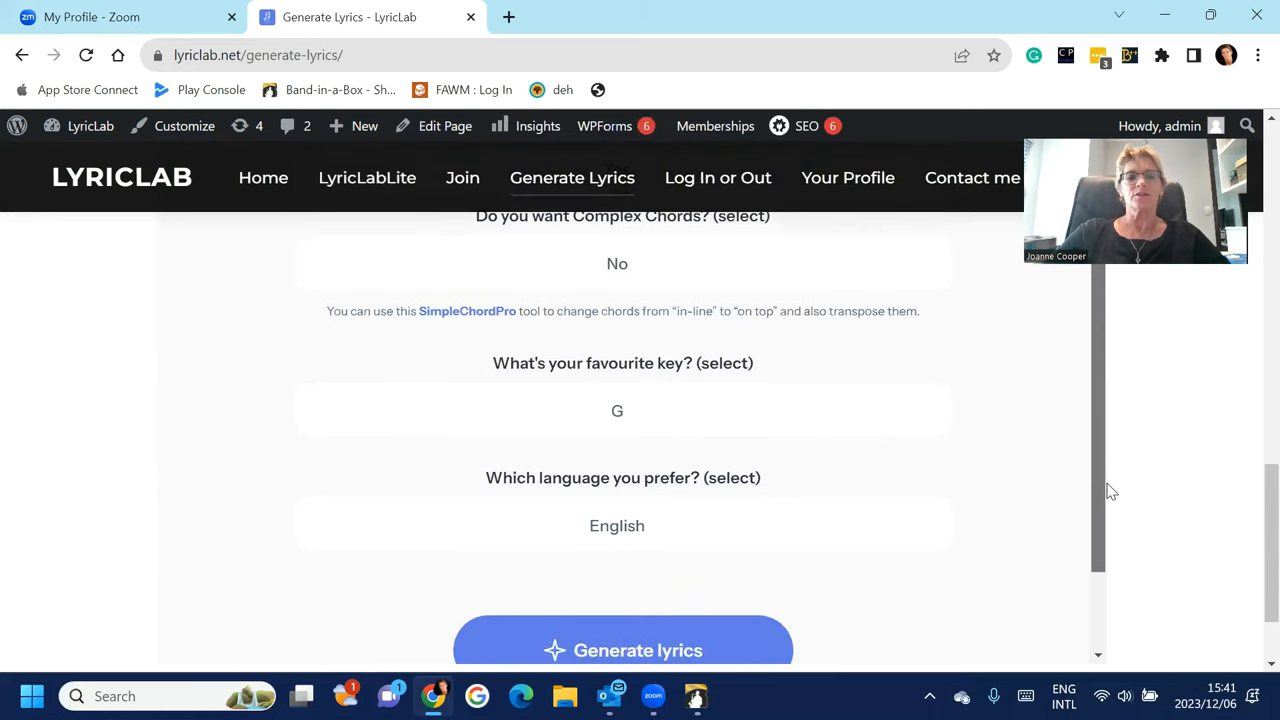
{"action": "scroll", "scroll_direction": "down", "scroll_amount": 3}
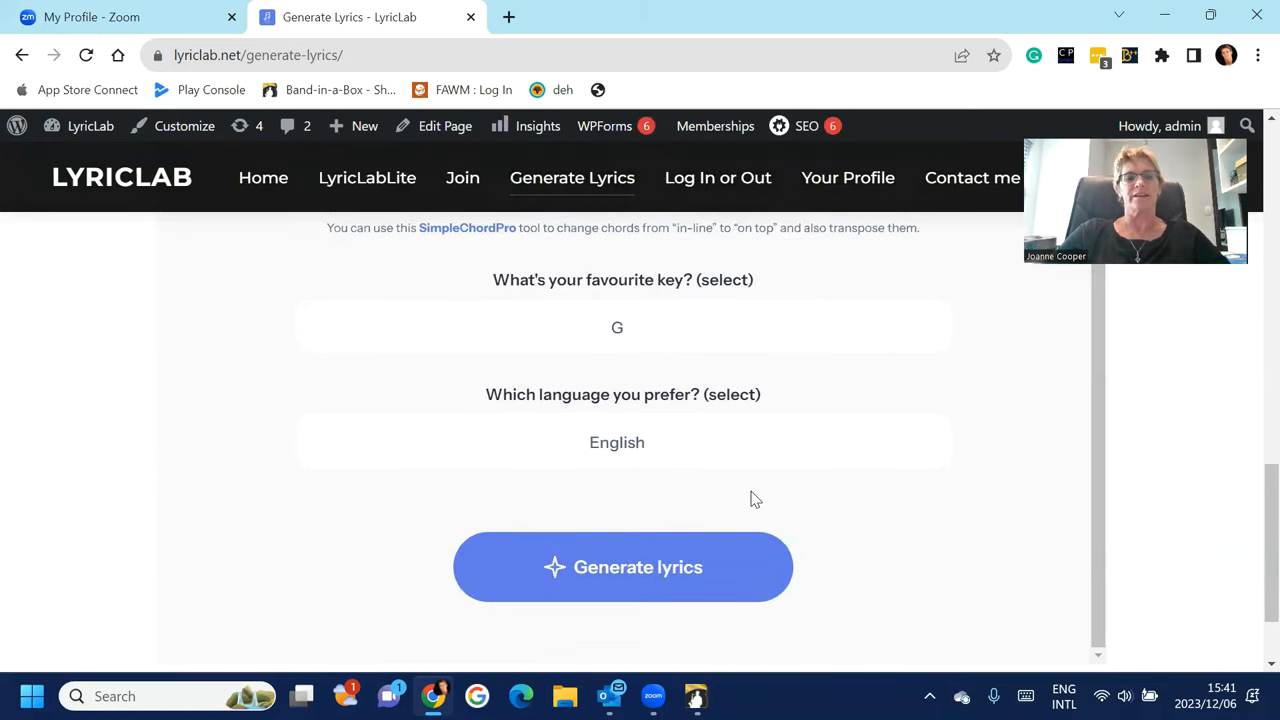
{"action": "scroll", "scroll_direction": "down", "scroll_amount": 3}
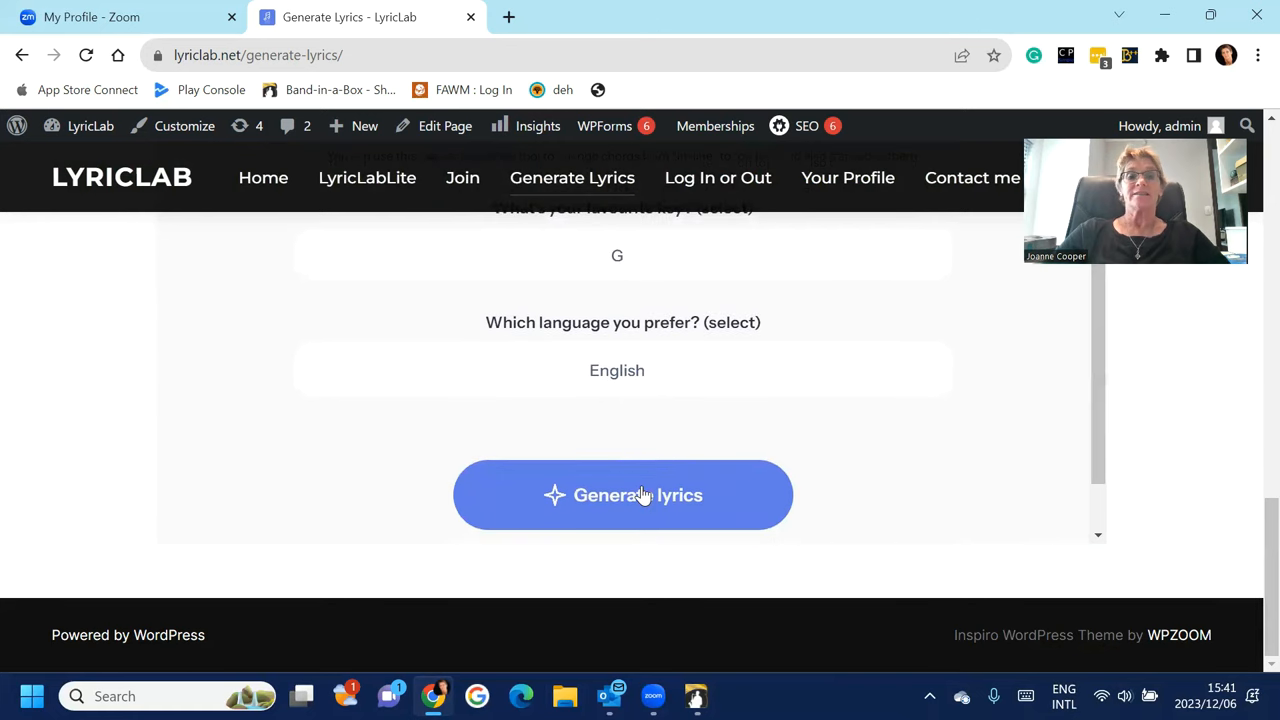
{"action": "left_click", "coordinate": [624, 496]}
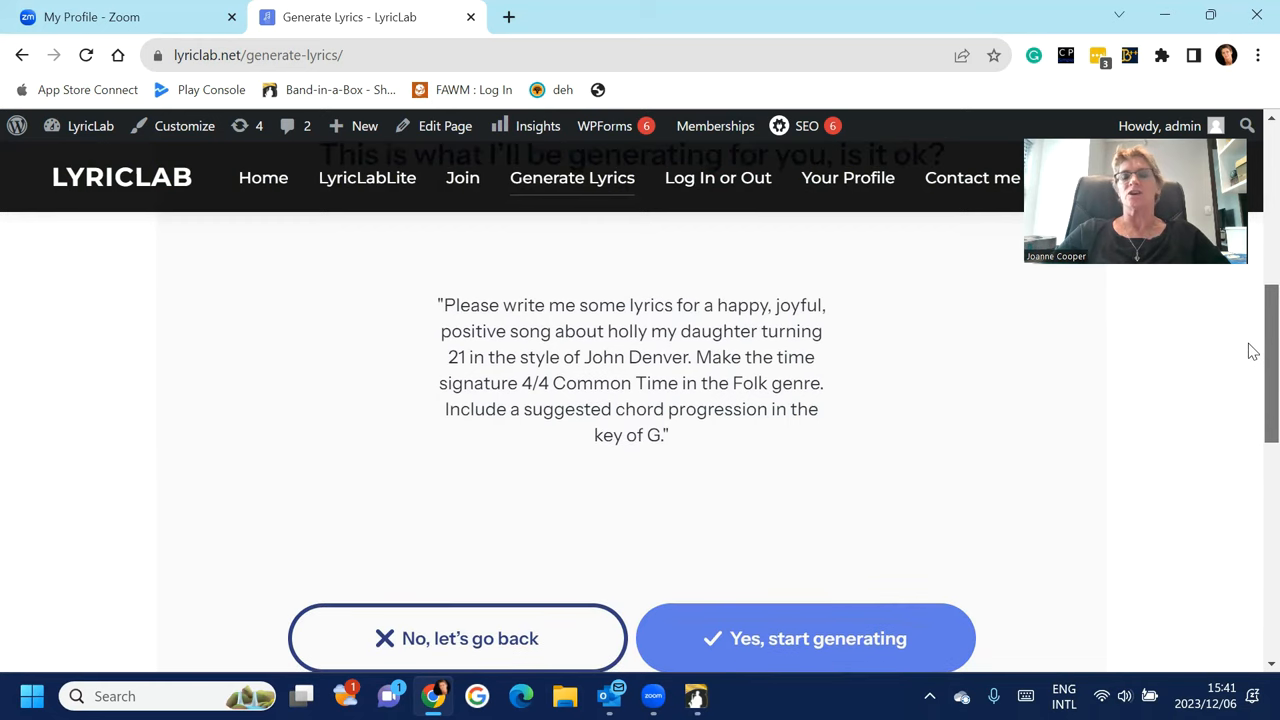
{"action": "scroll", "scroll_direction": "down", "scroll_amount": 3}
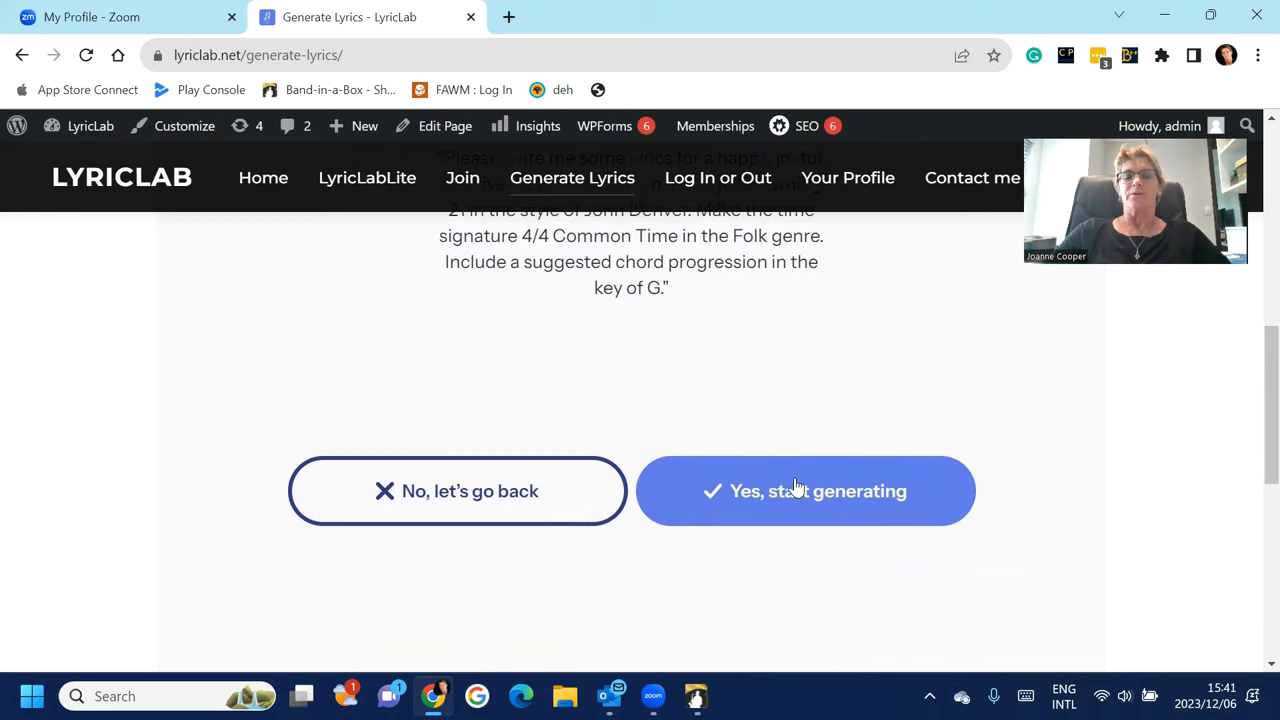
{"action": "left_click", "coordinate": [804, 492]}
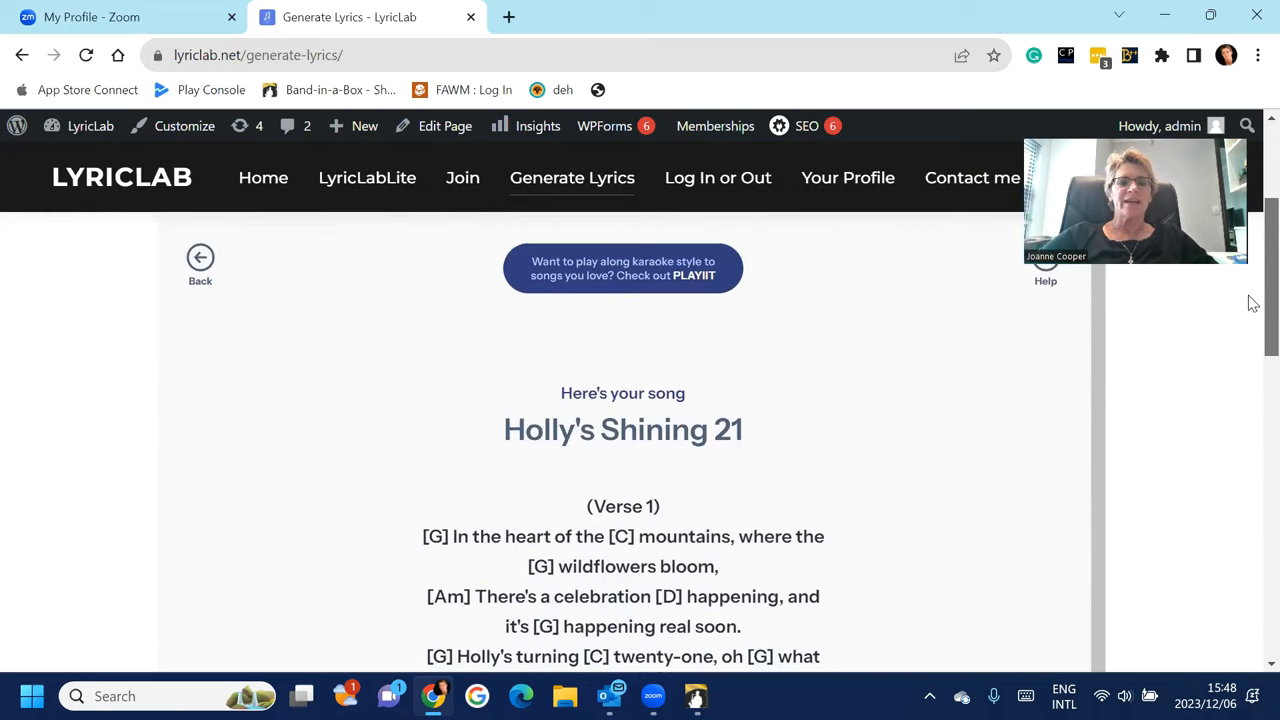
{"action": "scroll", "scroll_direction": "down", "scroll_amount": 3}
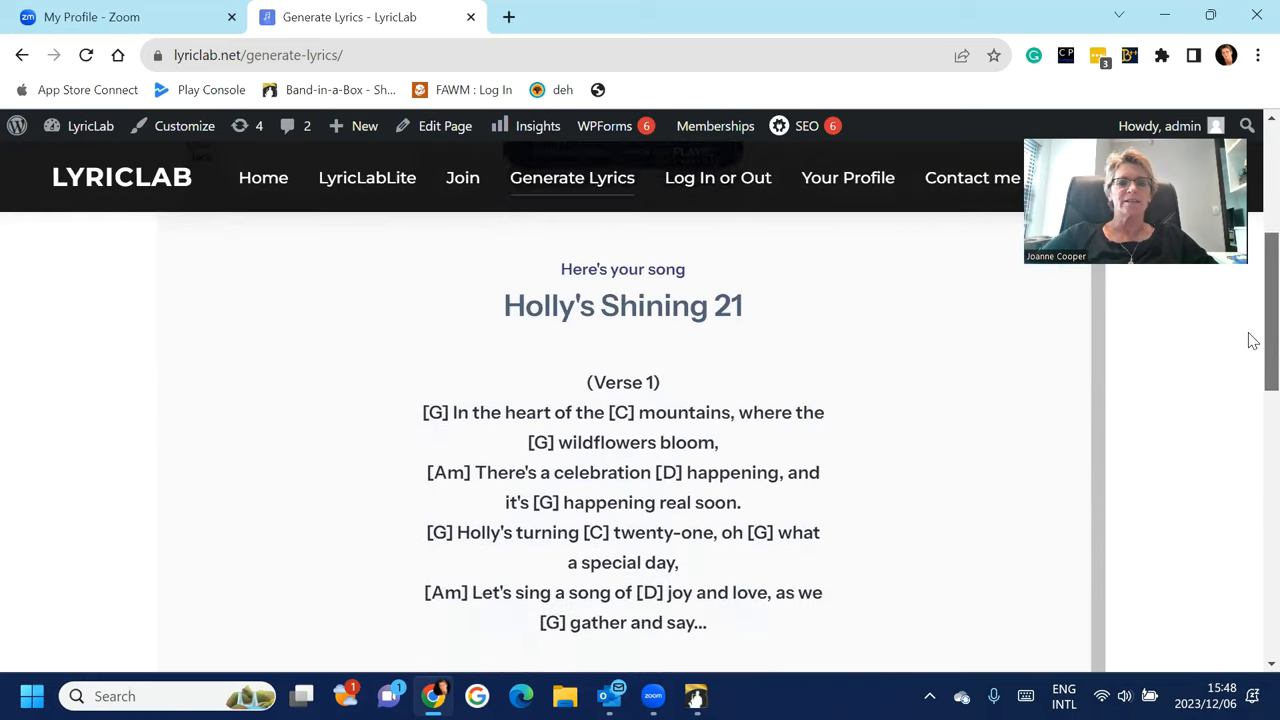
{"action": "scroll", "scroll_direction": "down", "scroll_amount": 3}
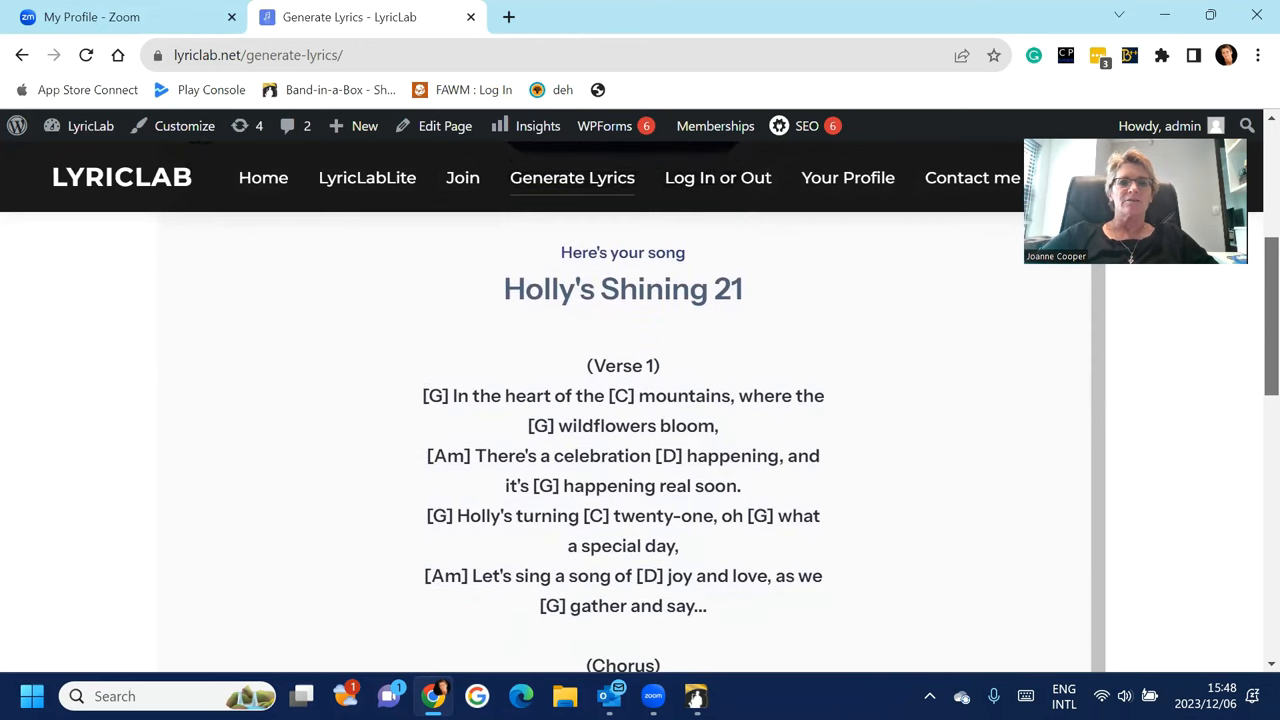
{"action": "scroll", "scroll_direction": "down", "scroll_amount": 3}
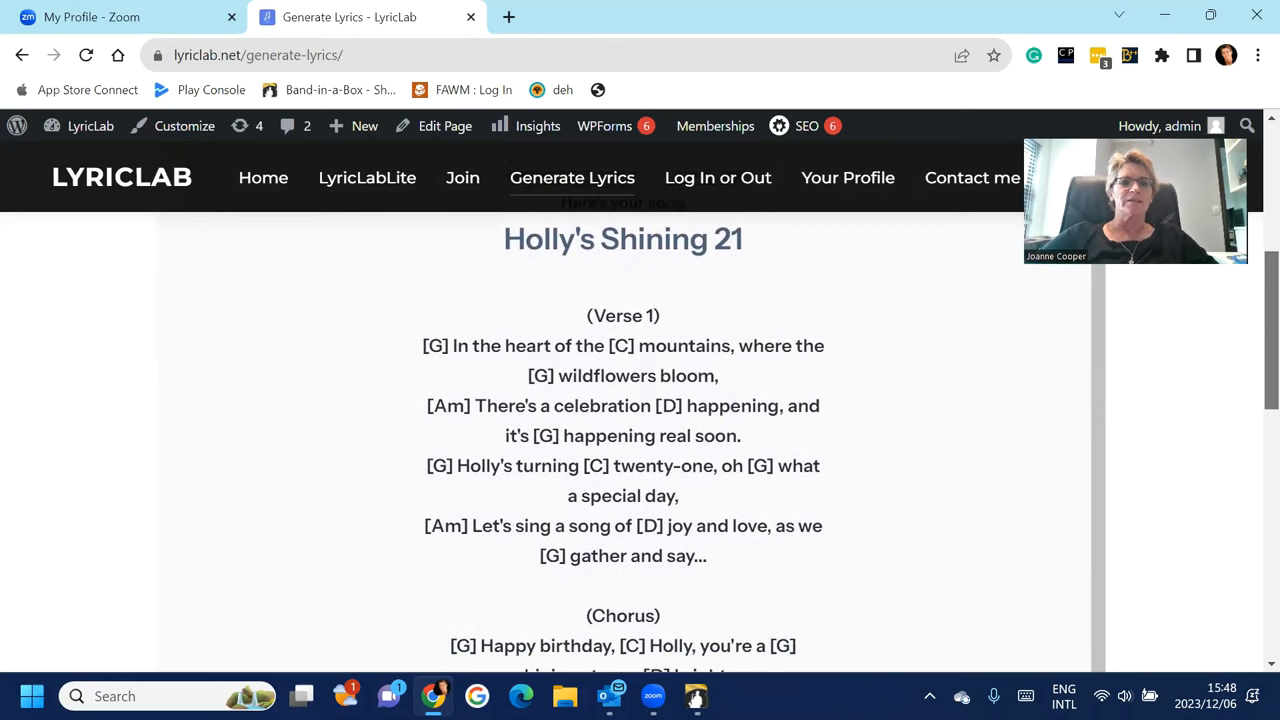
{"action": "scroll", "scroll_direction": "down", "scroll_amount": 3}
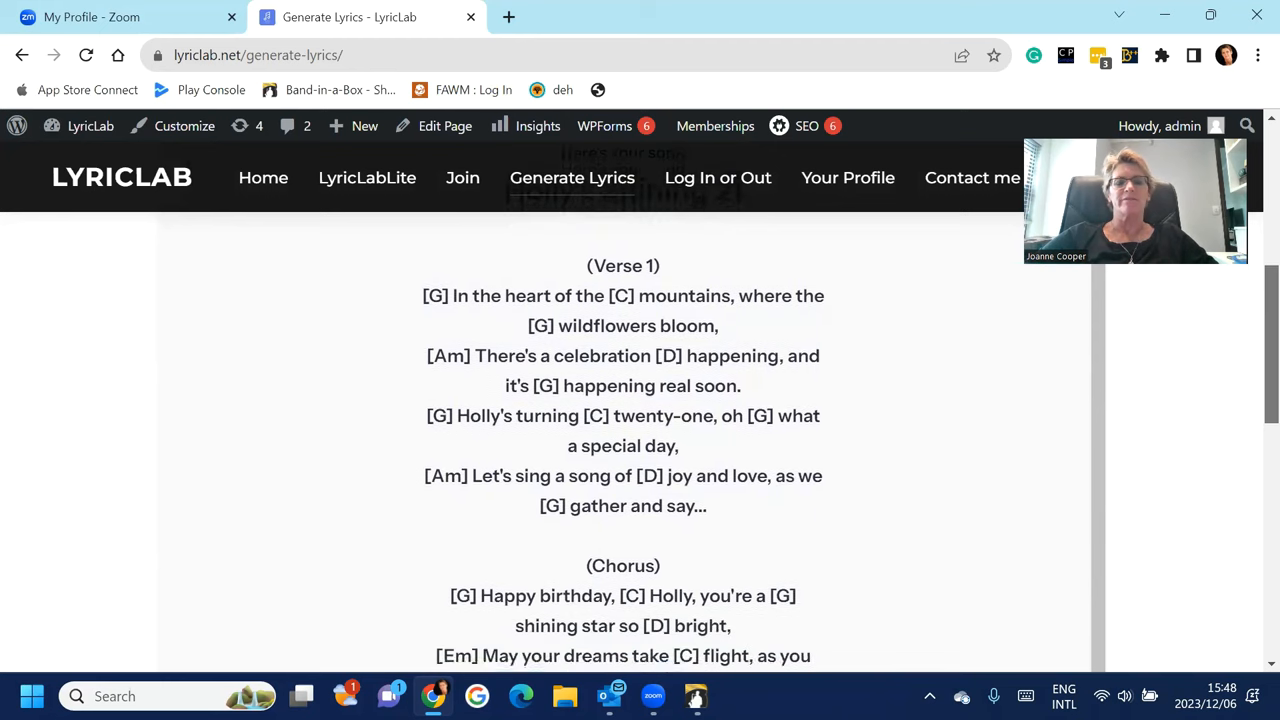
{"action": "scroll", "scroll_direction": "down", "scroll_amount": 3}
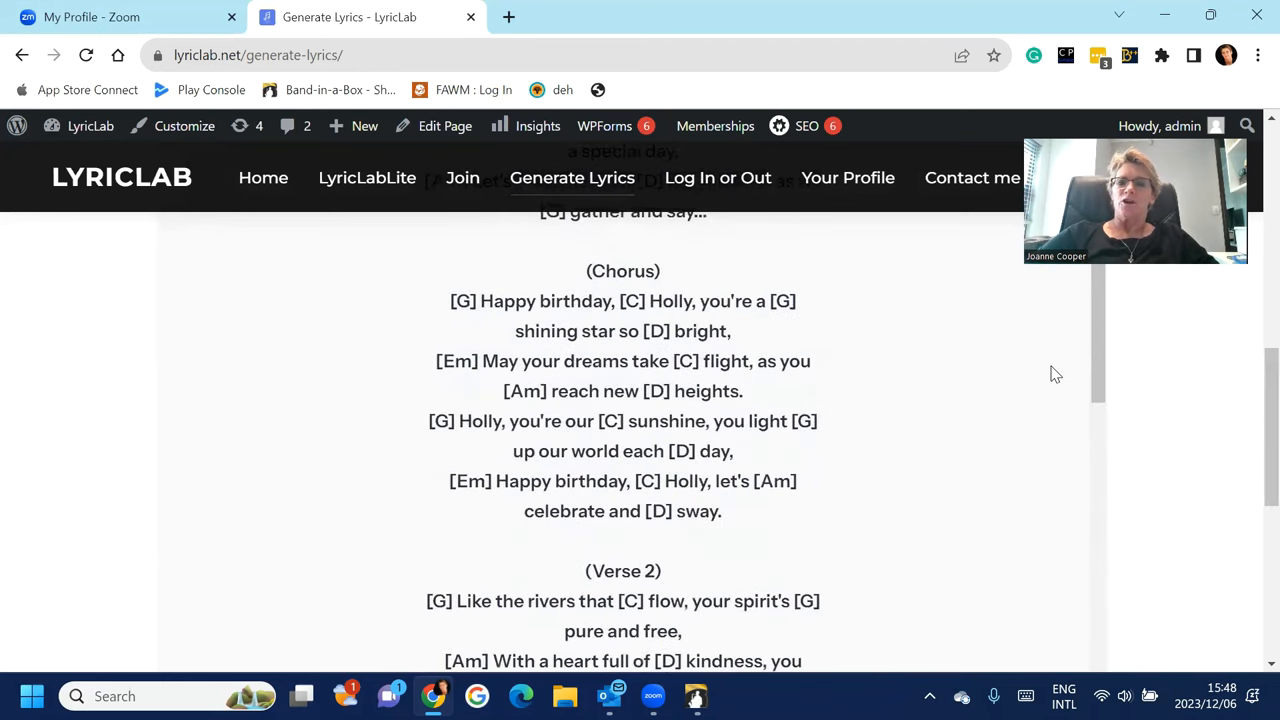
{"action": "scroll", "scroll_direction": "down", "scroll_amount": 3}
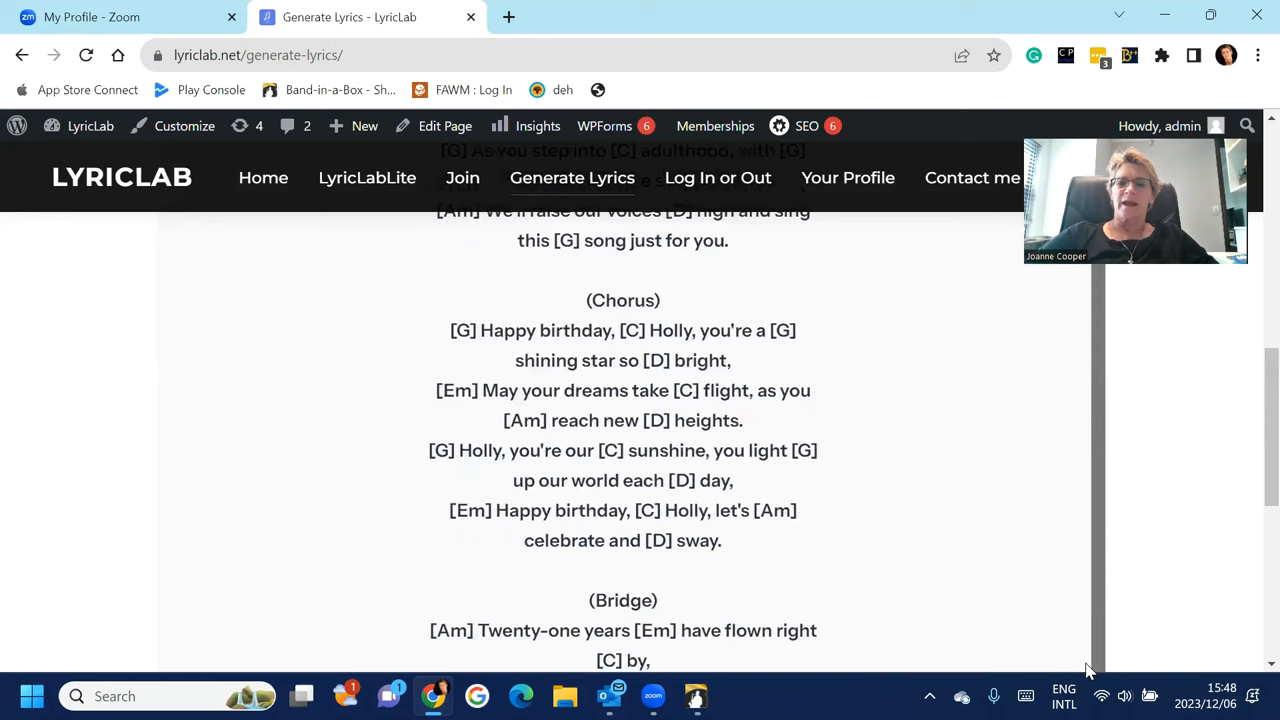
{"action": "scroll", "scroll_direction": "down", "scroll_amount": 3}
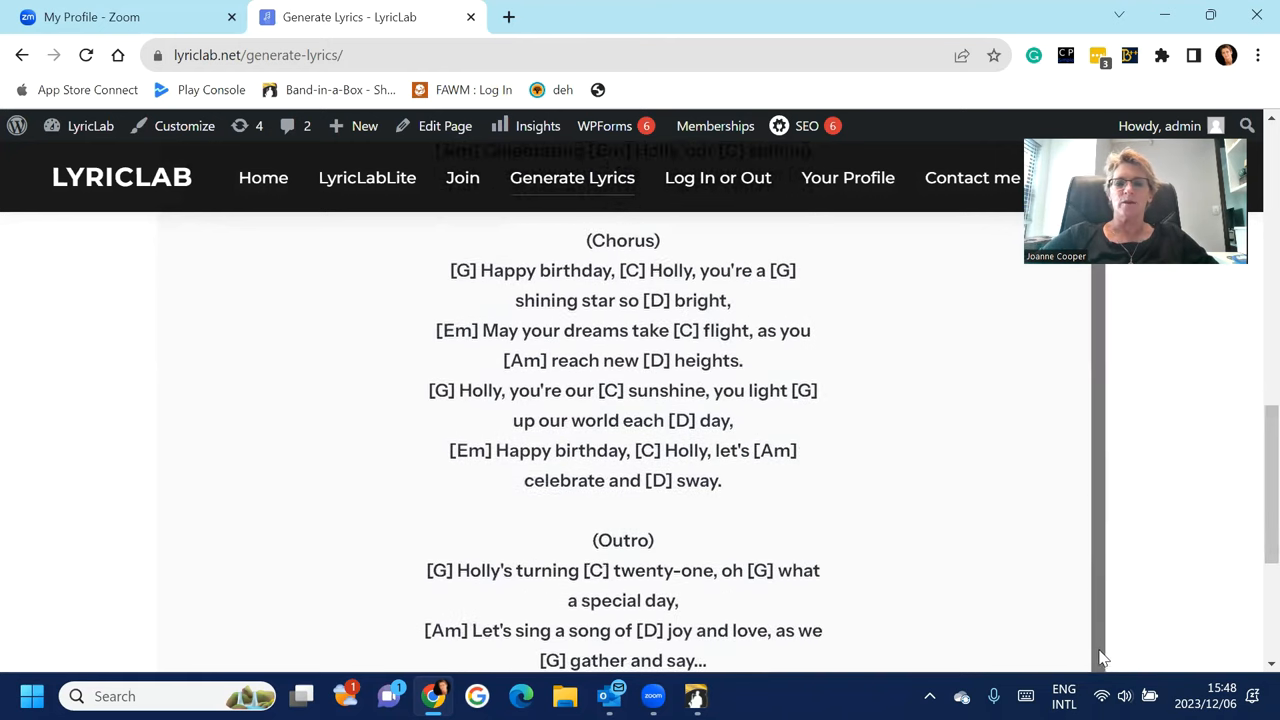
{"action": "scroll", "scroll_direction": "down", "scroll_amount": 3}
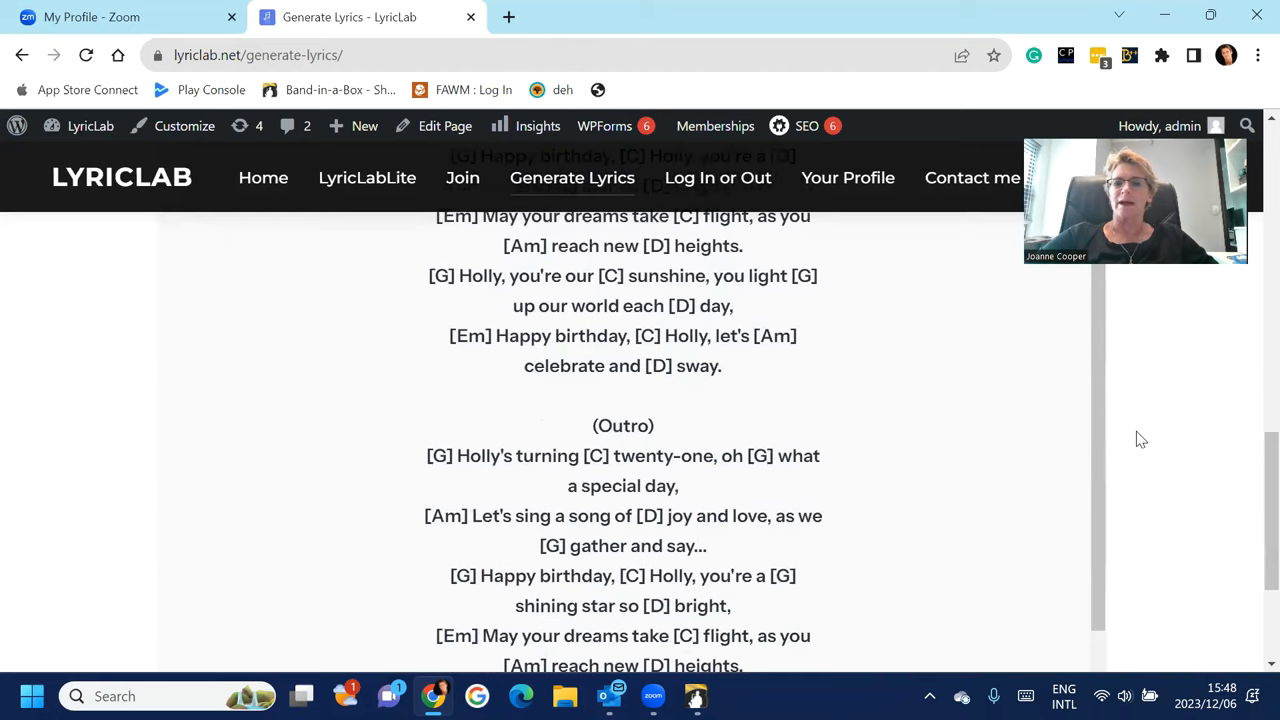
{"action": "scroll", "scroll_direction": "down", "scroll_amount": 3}
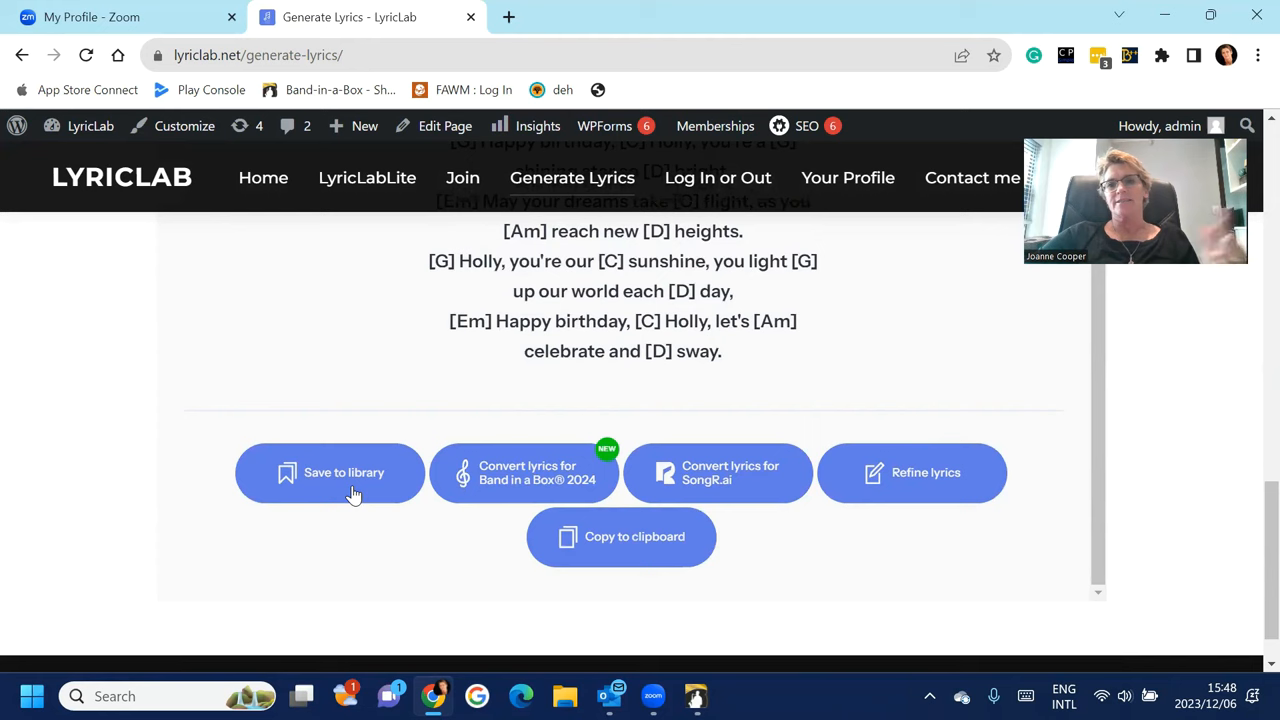
{"action": "mouse_move", "coordinate": [548, 488]}
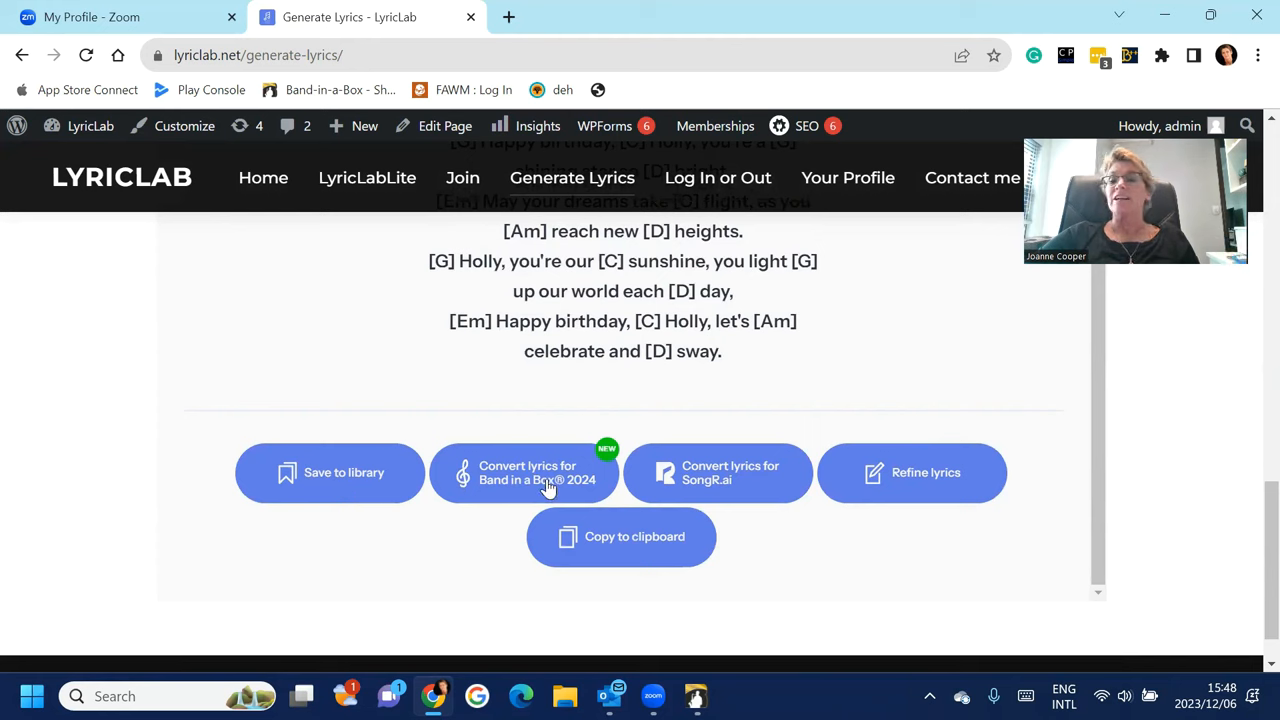
{"action": "mouse_move", "coordinate": [520, 486]}
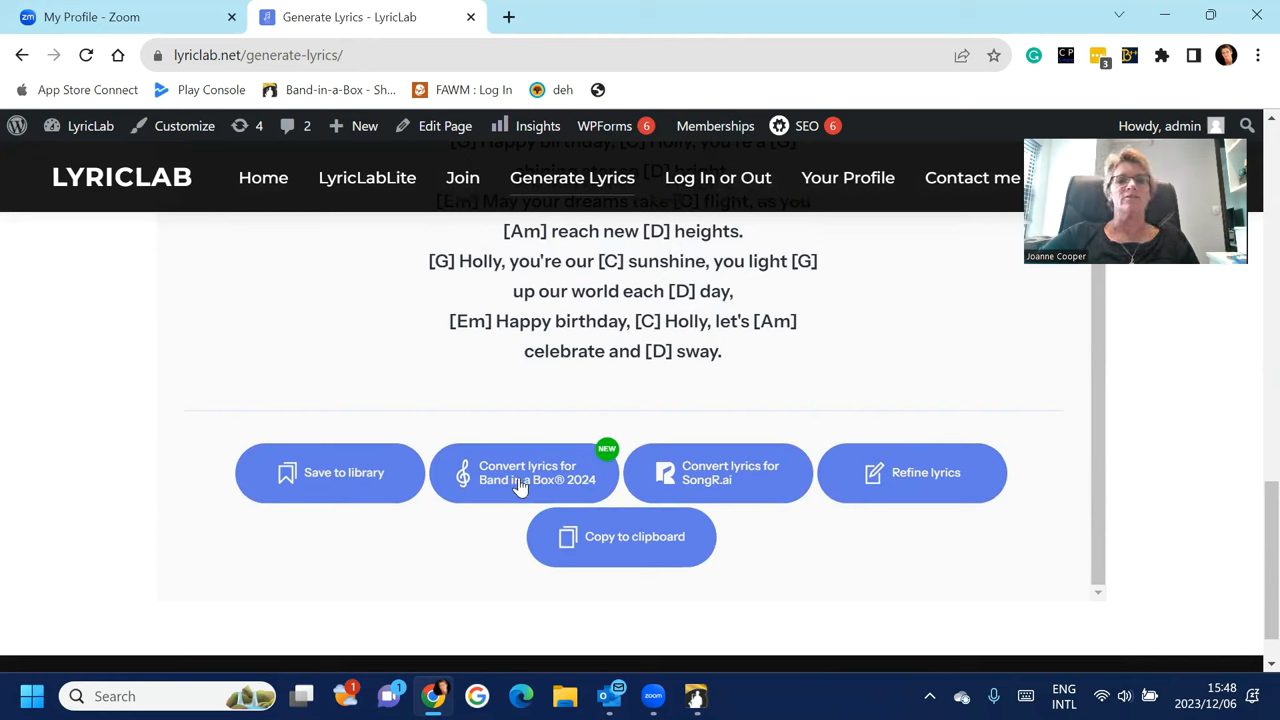
{"action": "mouse_move", "coordinate": [528, 480]}
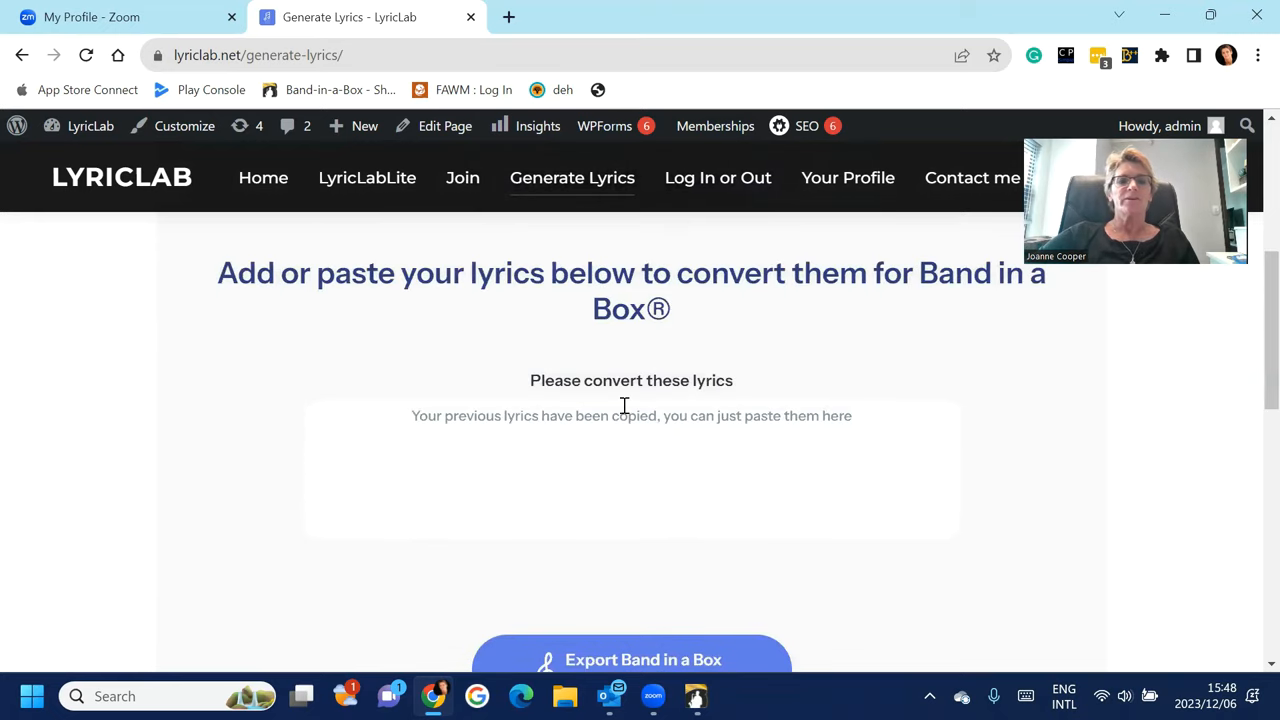
Paste the copied lyrics into the conversion box and export them as Holly's_Shining_21.txt for Band-in-a-Box
{"action": "left_click", "coordinate": [632, 414]}
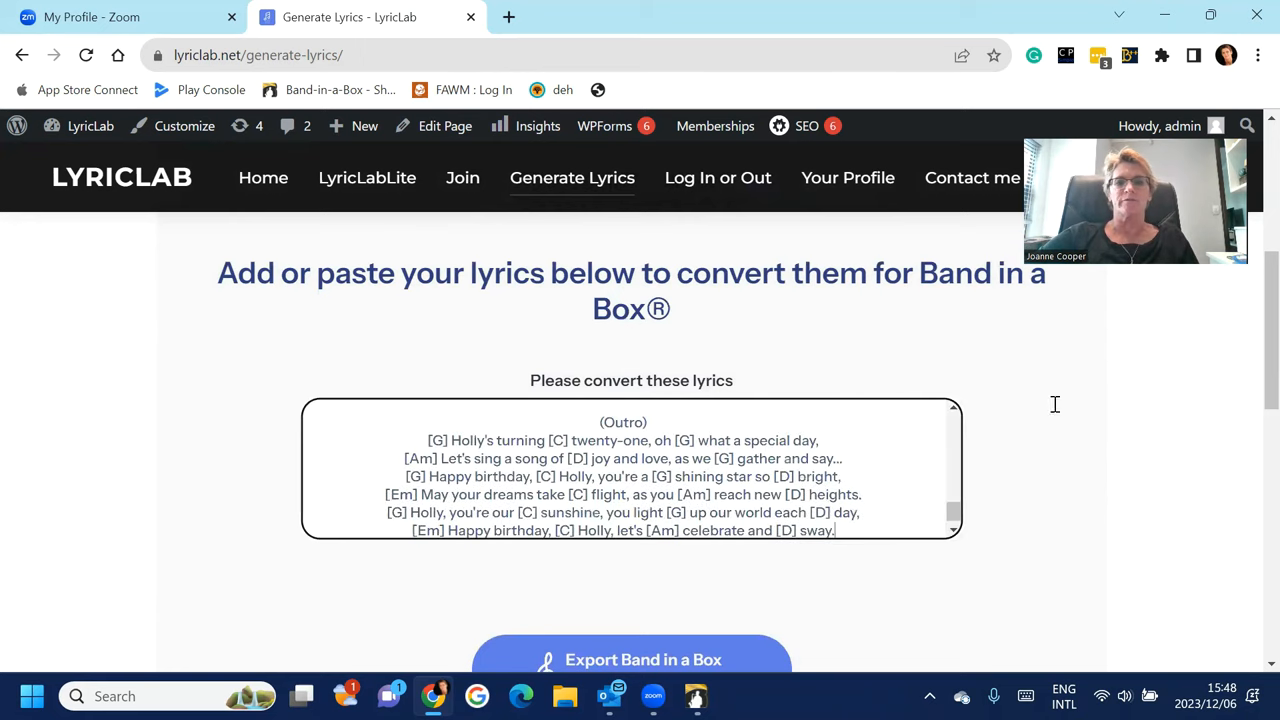
{"action": "scroll", "scroll_direction": "down", "scroll_amount": 3}
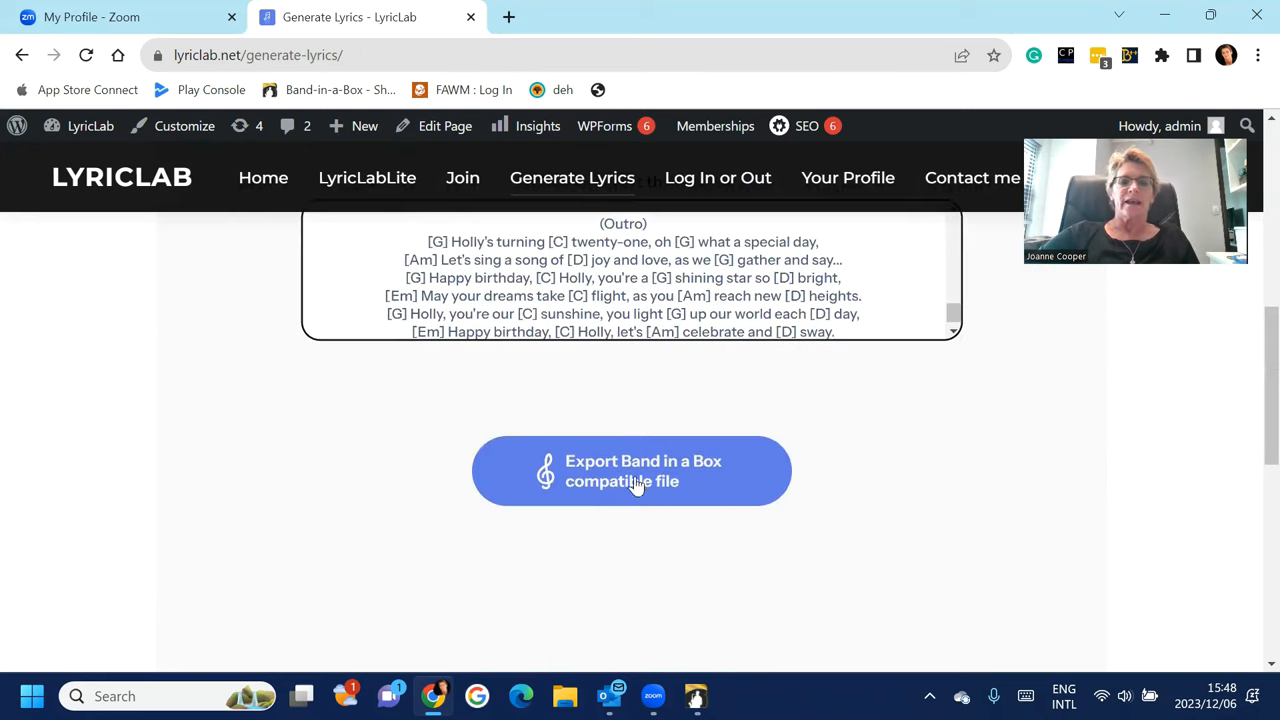
{"action": "left_click", "coordinate": [632, 472]}
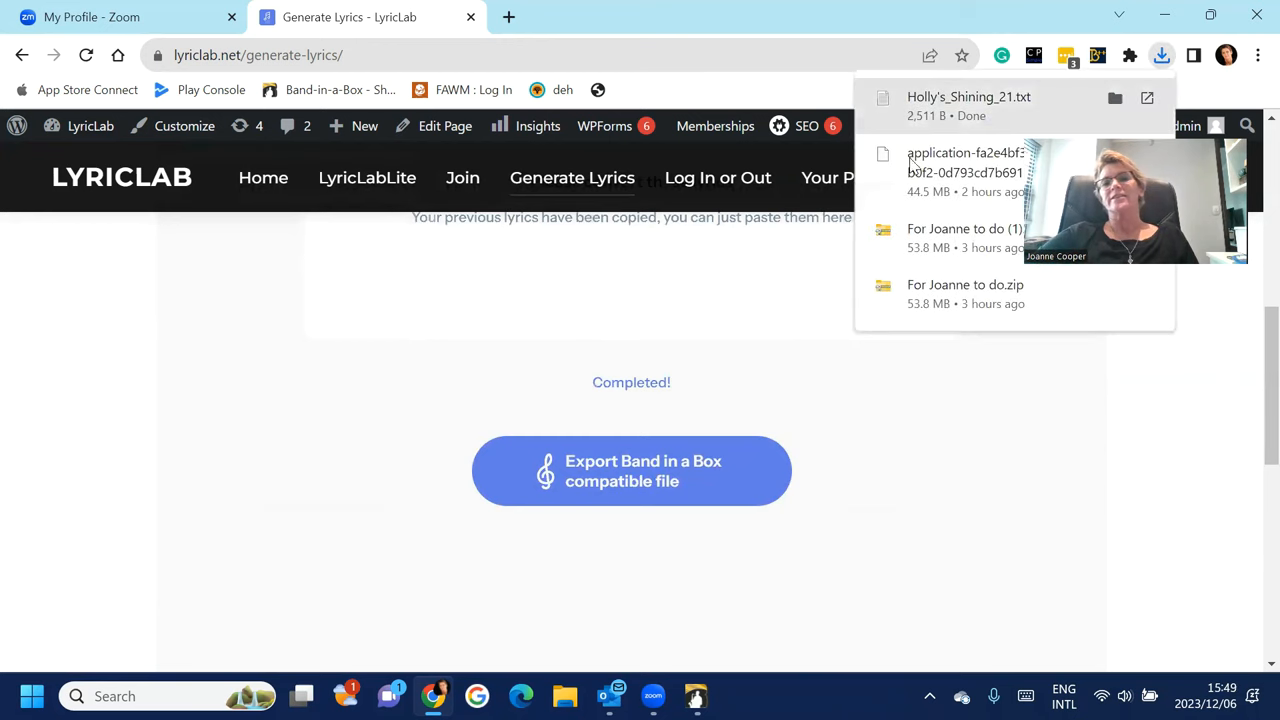
{"action": "mouse_move", "coordinate": [944, 110]}
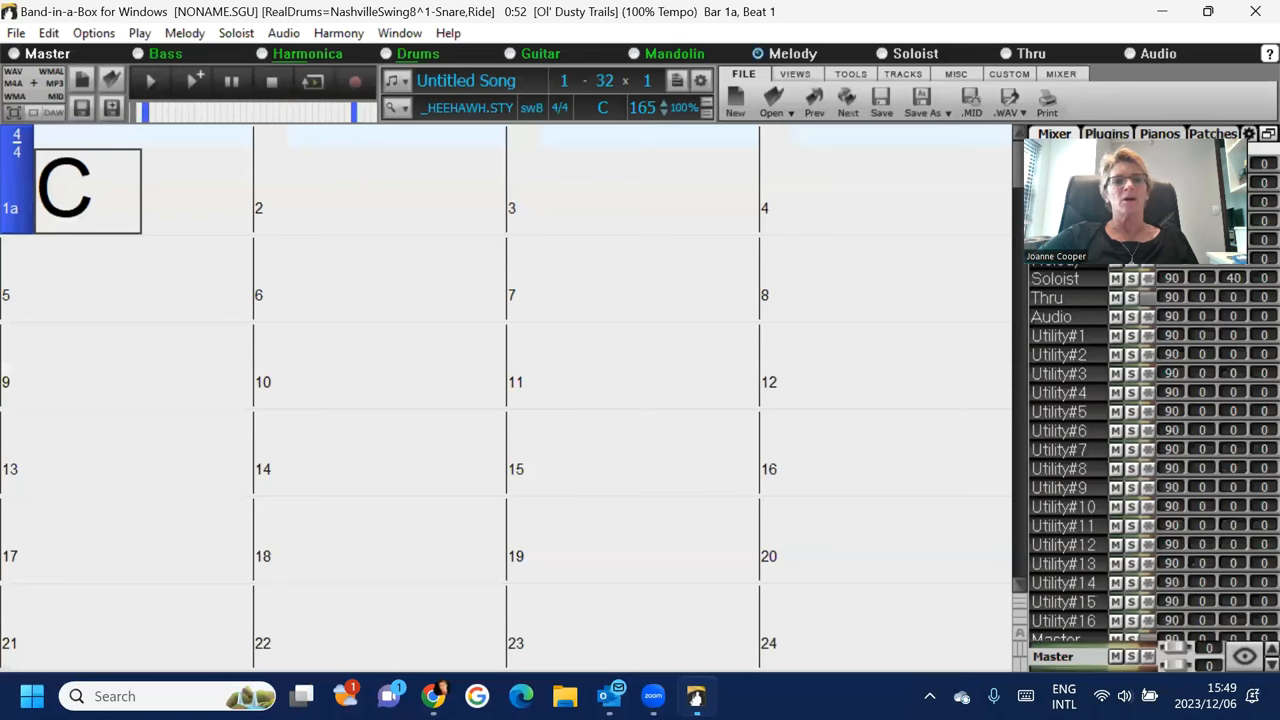
Import Holly's_Shining_21.txt from Downloads via File > open LyricLab chords/lyrics file
{"action": "left_click", "coordinate": [16, 32]}
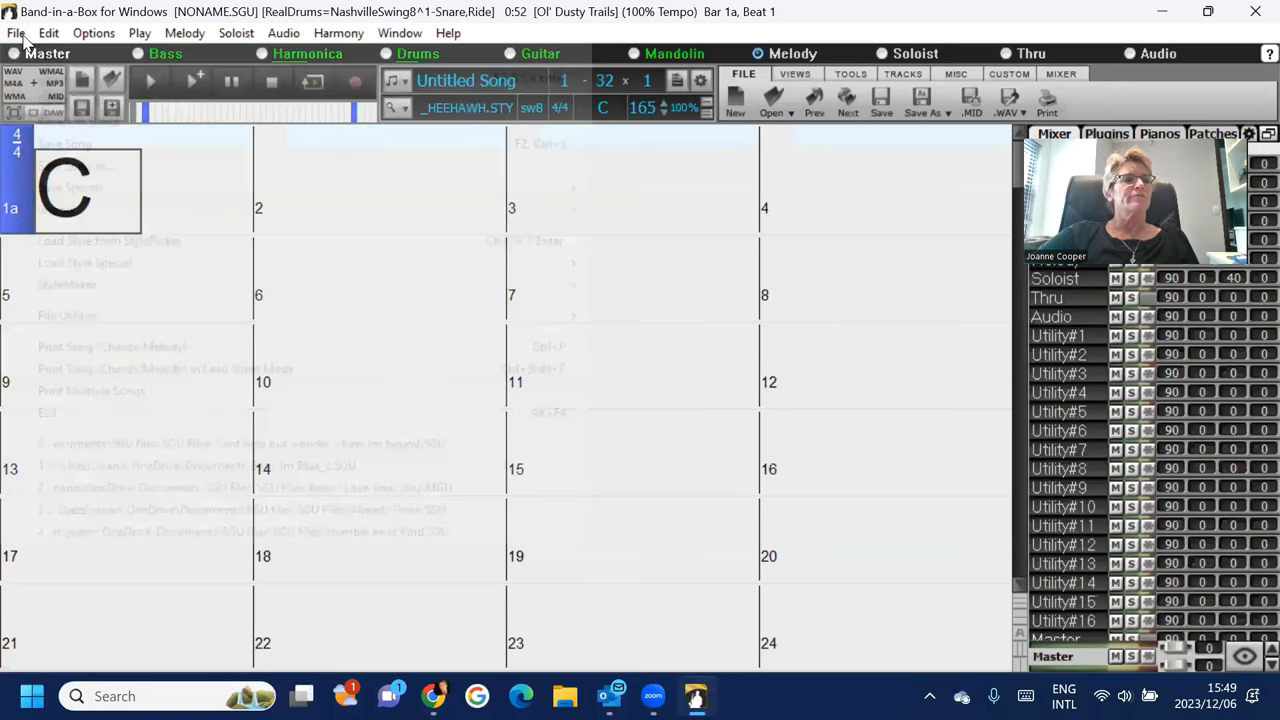
{"action": "left_click", "coordinate": [16, 32]}
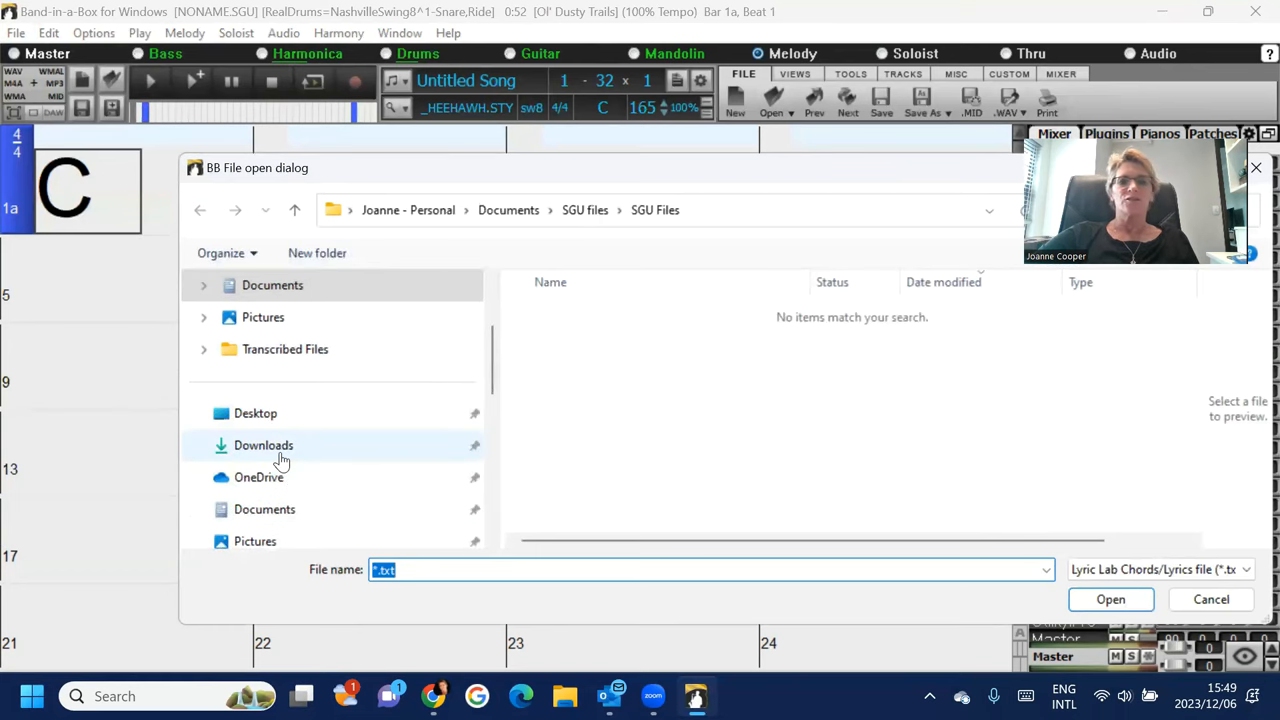
{"action": "left_click", "coordinate": [264, 444]}
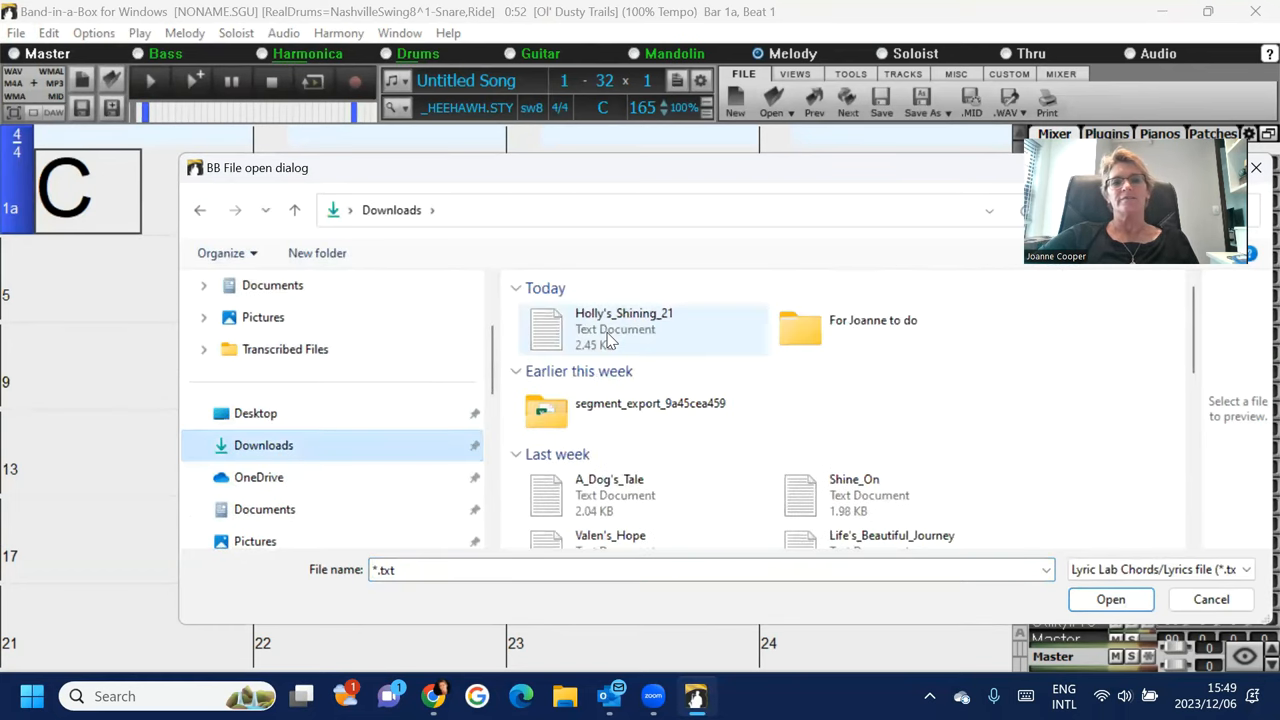
{"action": "left_click", "coordinate": [1210, 600]}
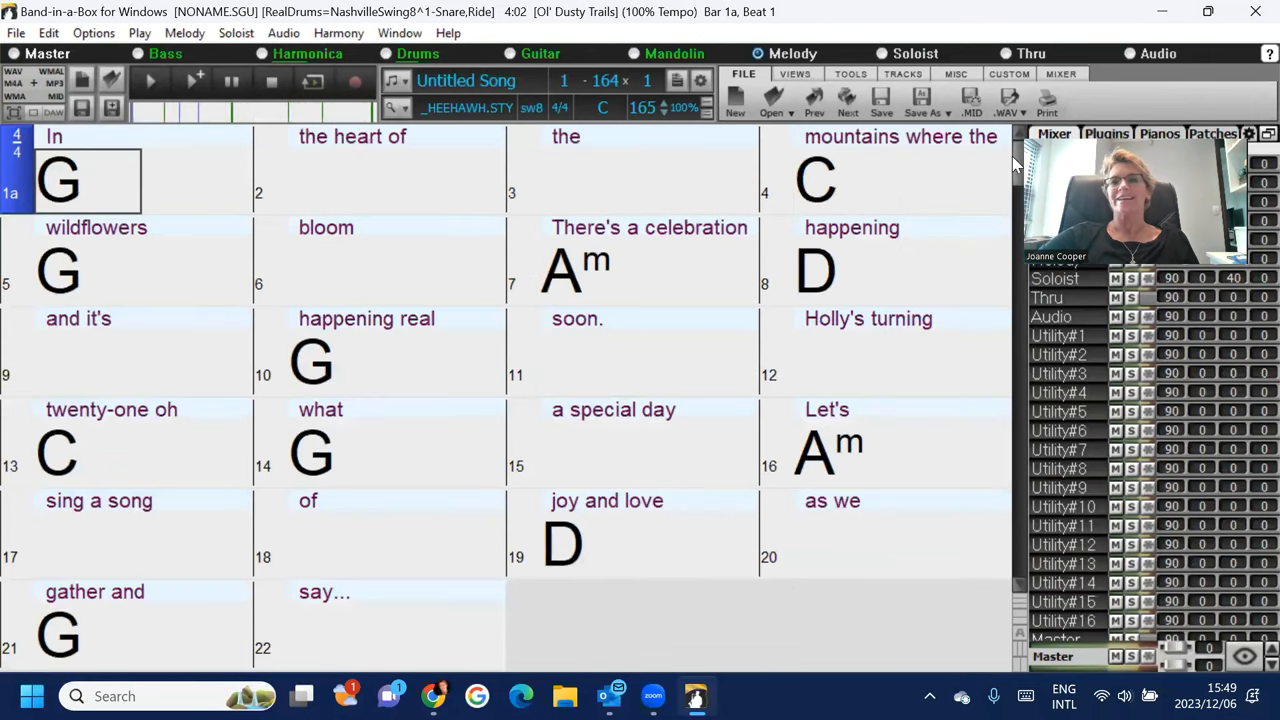
{"action": "left_click", "coordinate": [524, 176]}
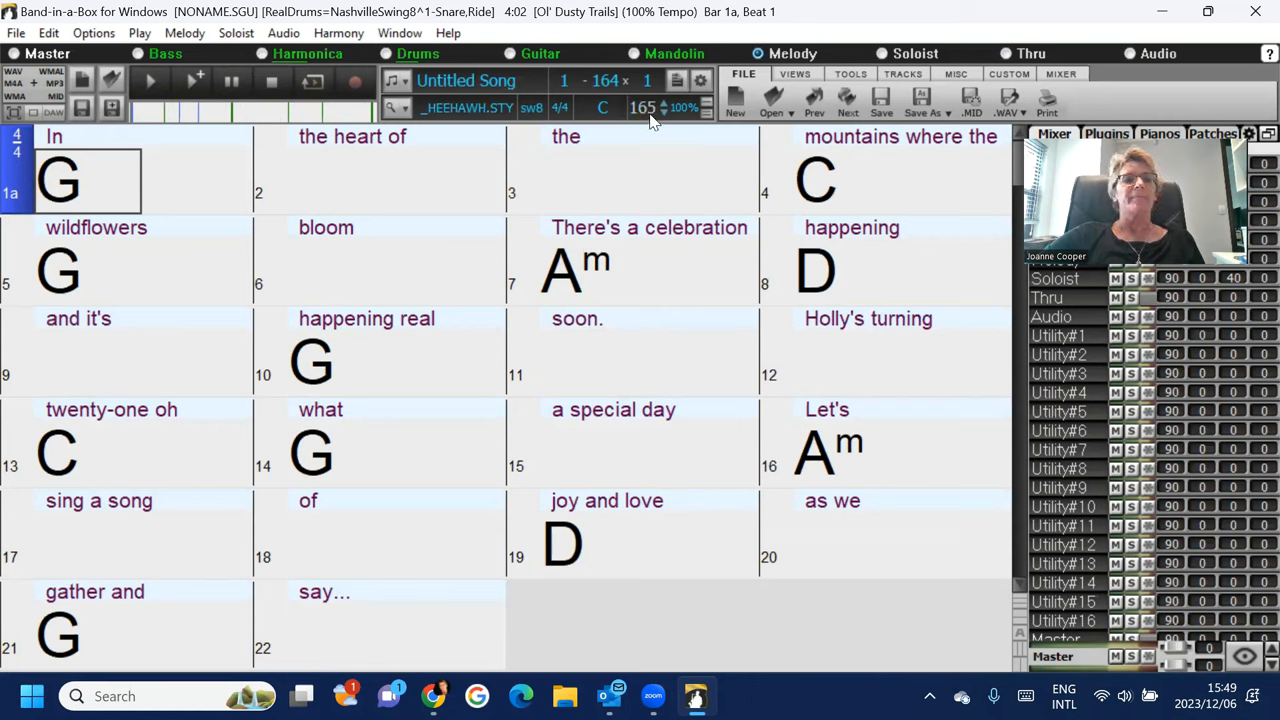
{"action": "mouse_move", "coordinate": [656, 112]}
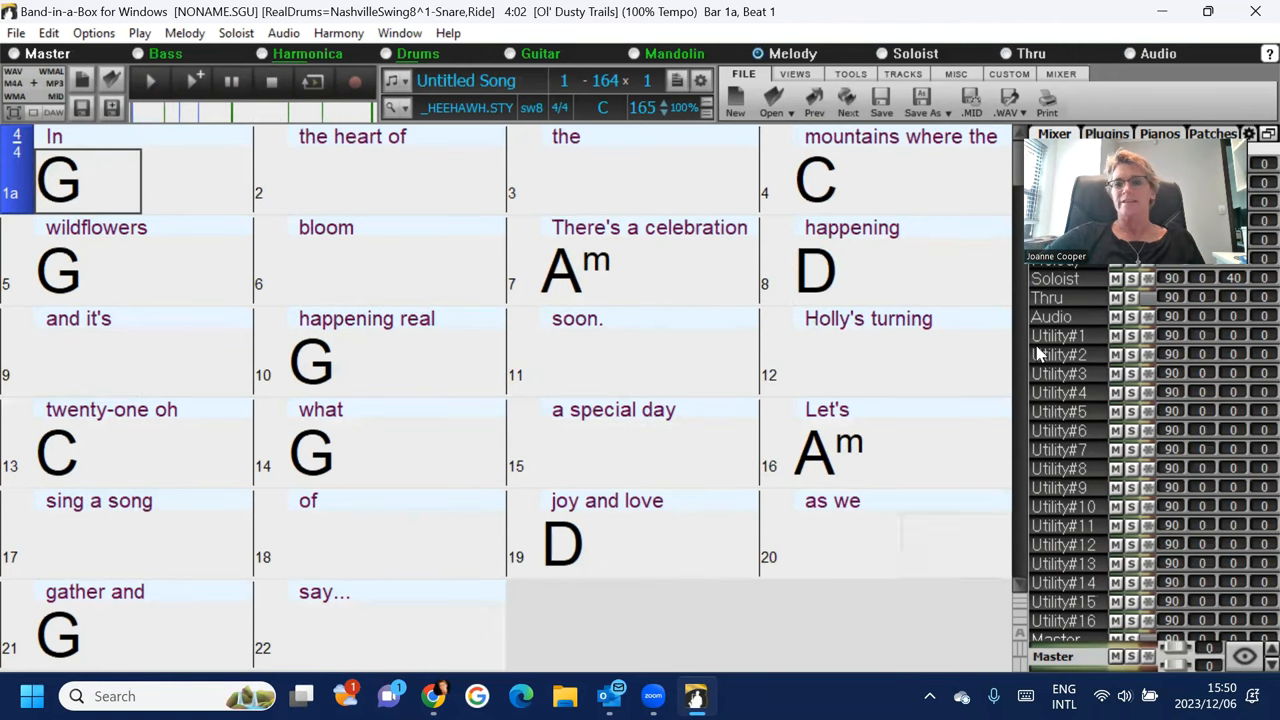
{"action": "scroll", "scroll_direction": "down", "scroll_amount": 3}
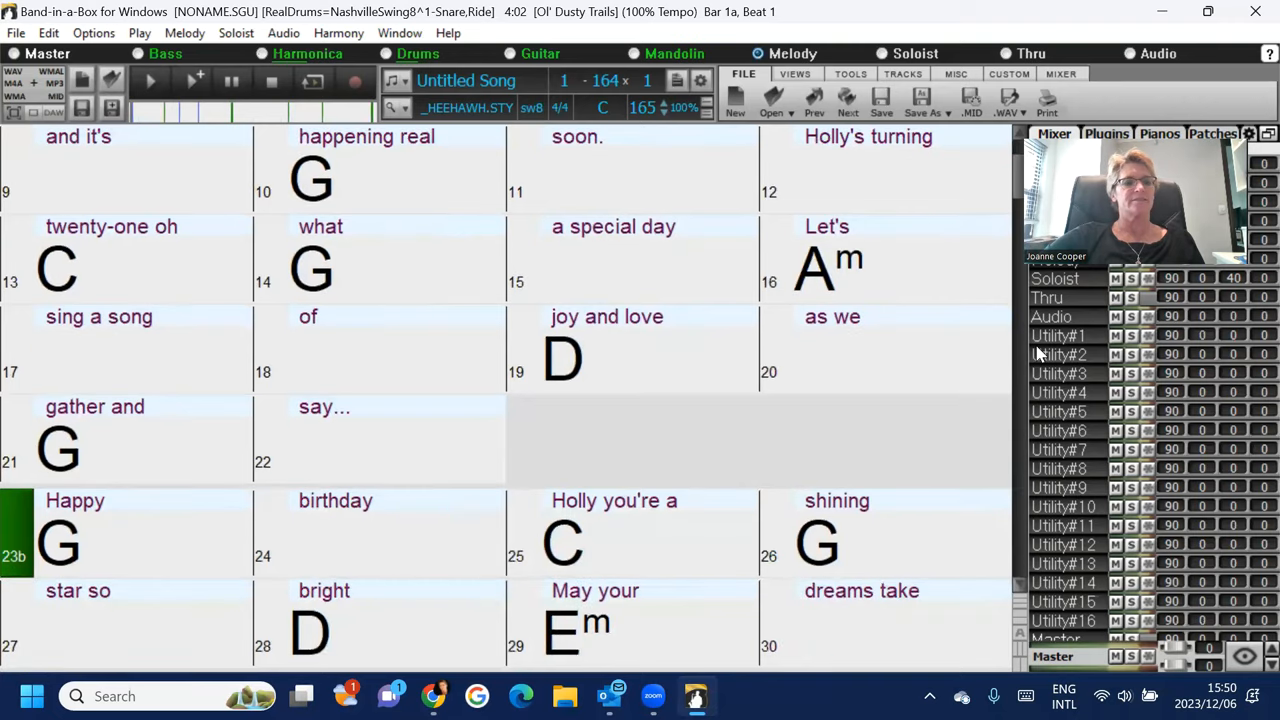
{"action": "scroll", "scroll_direction": "down", "scroll_amount": 3}
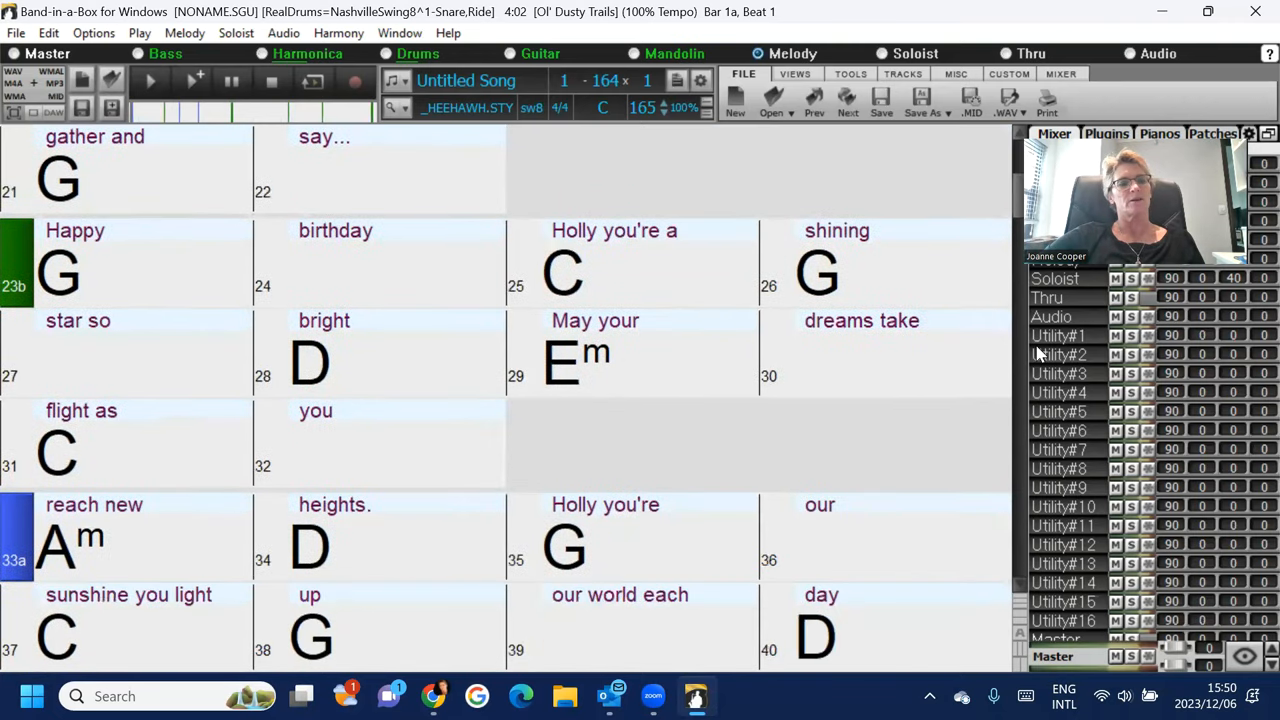
{"action": "scroll", "scroll_direction": "down", "scroll_amount": 3}
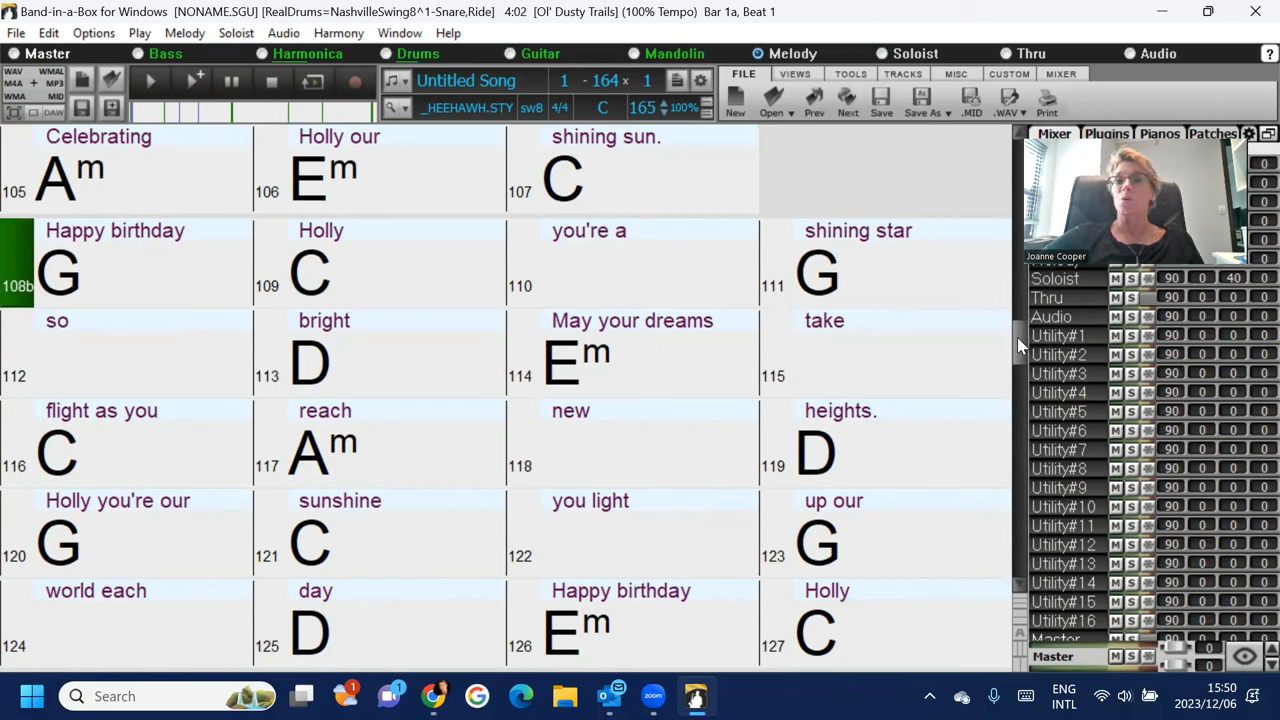
{"action": "mouse_move", "coordinate": [994, 412]}
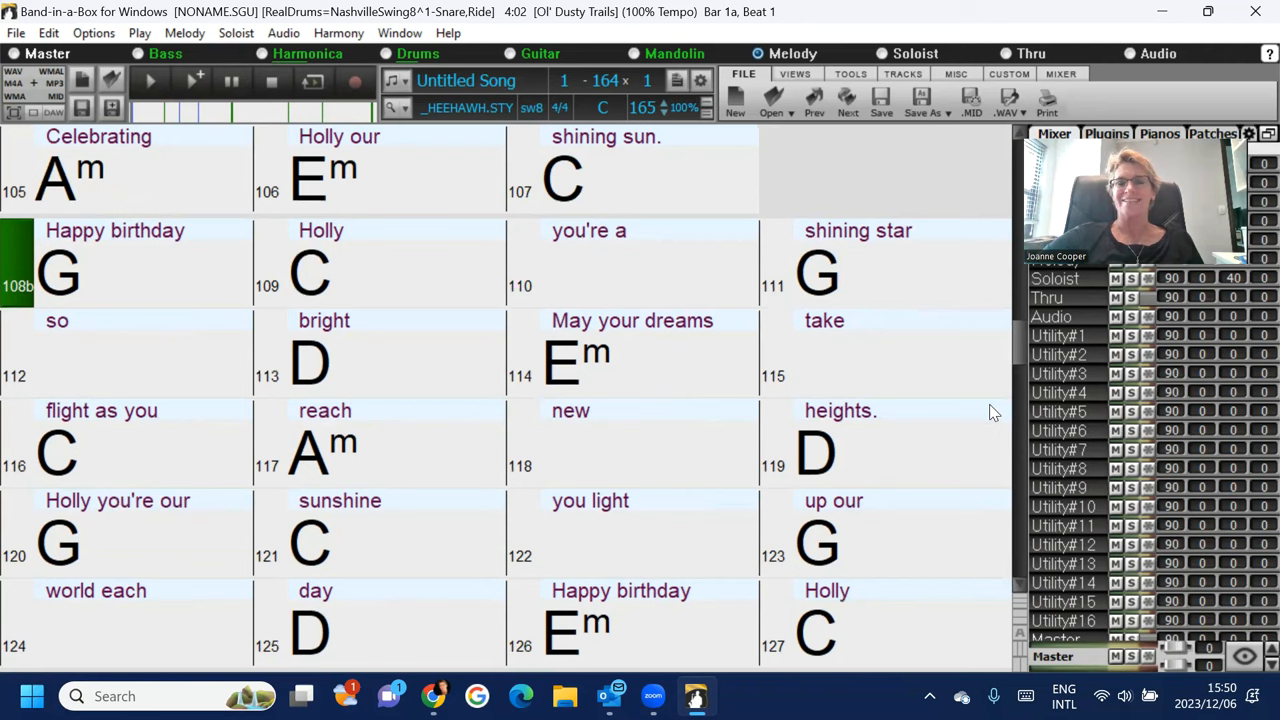